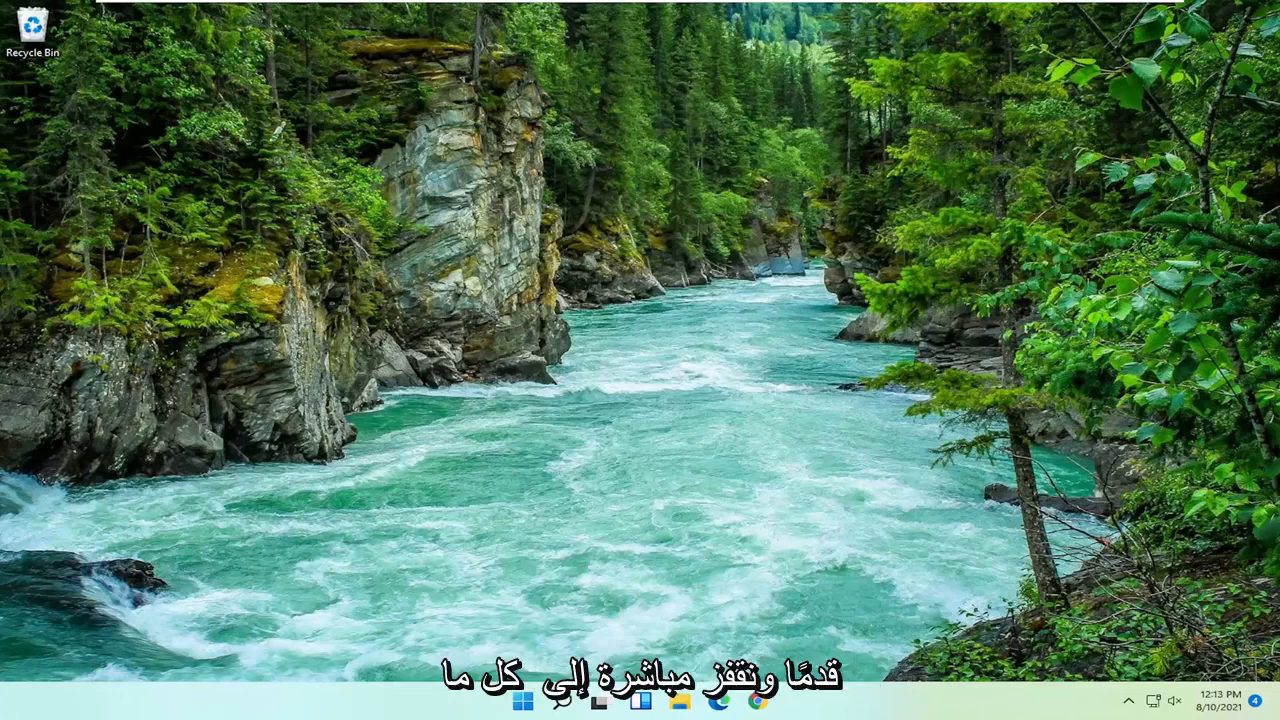
Launch Registry Editor from Start search (regedit) and allow it to make changes
left_click(540, 708)
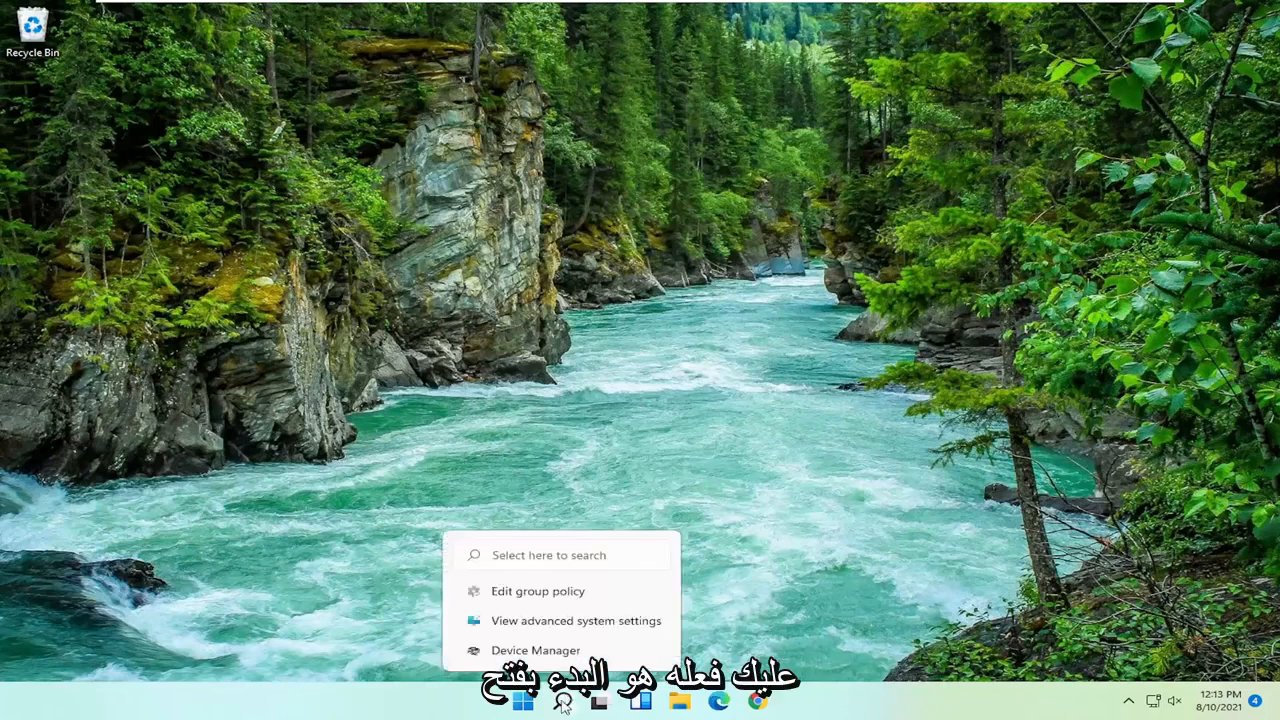
type("regedit")
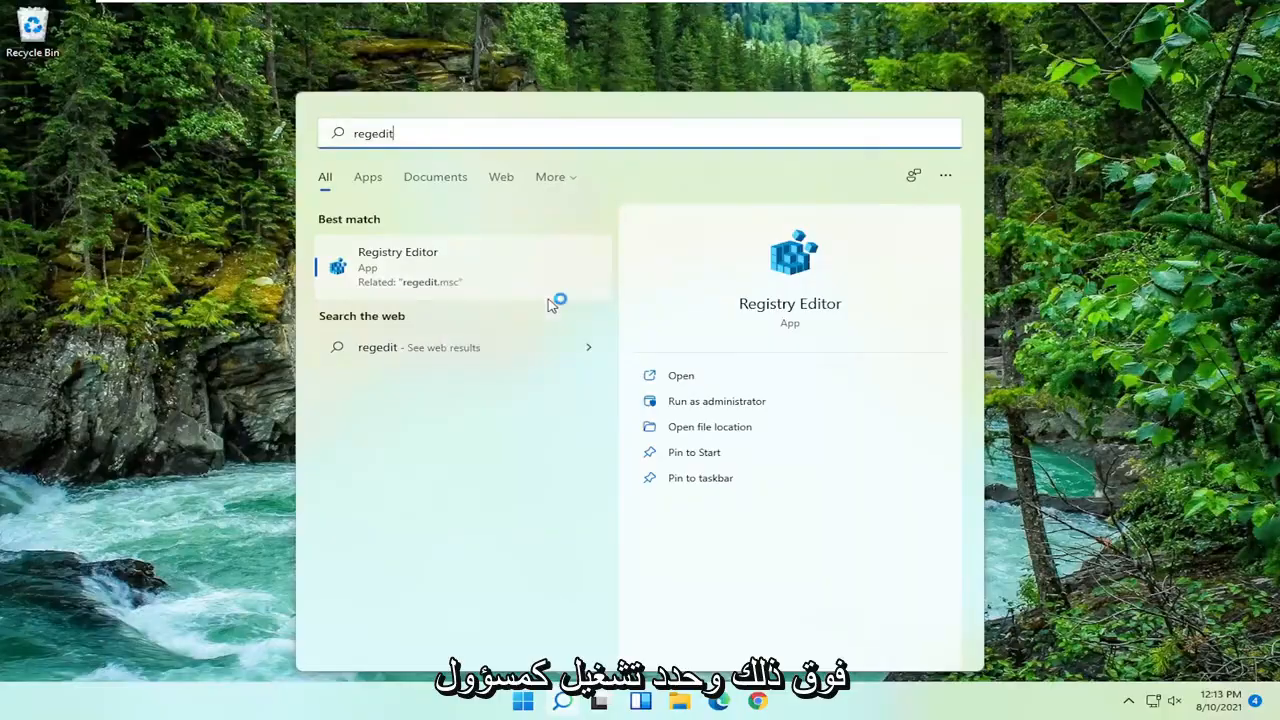
left_click(718, 400)
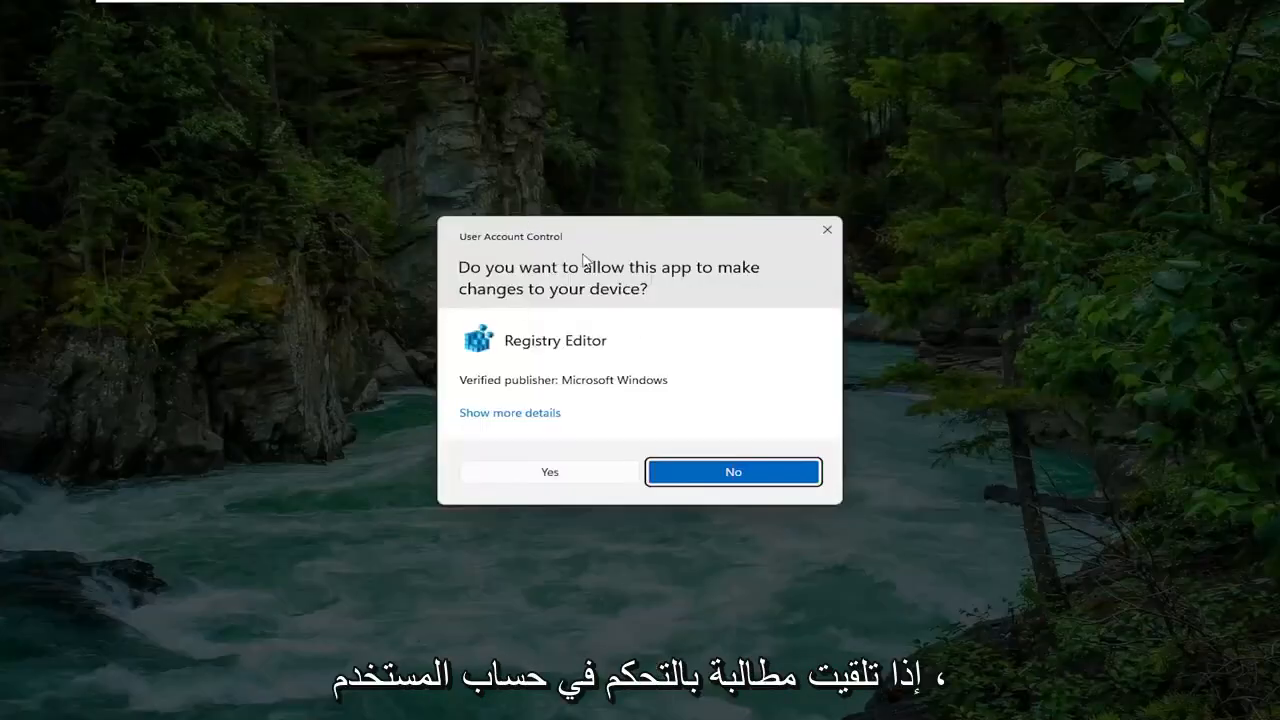
left_click(548, 472)
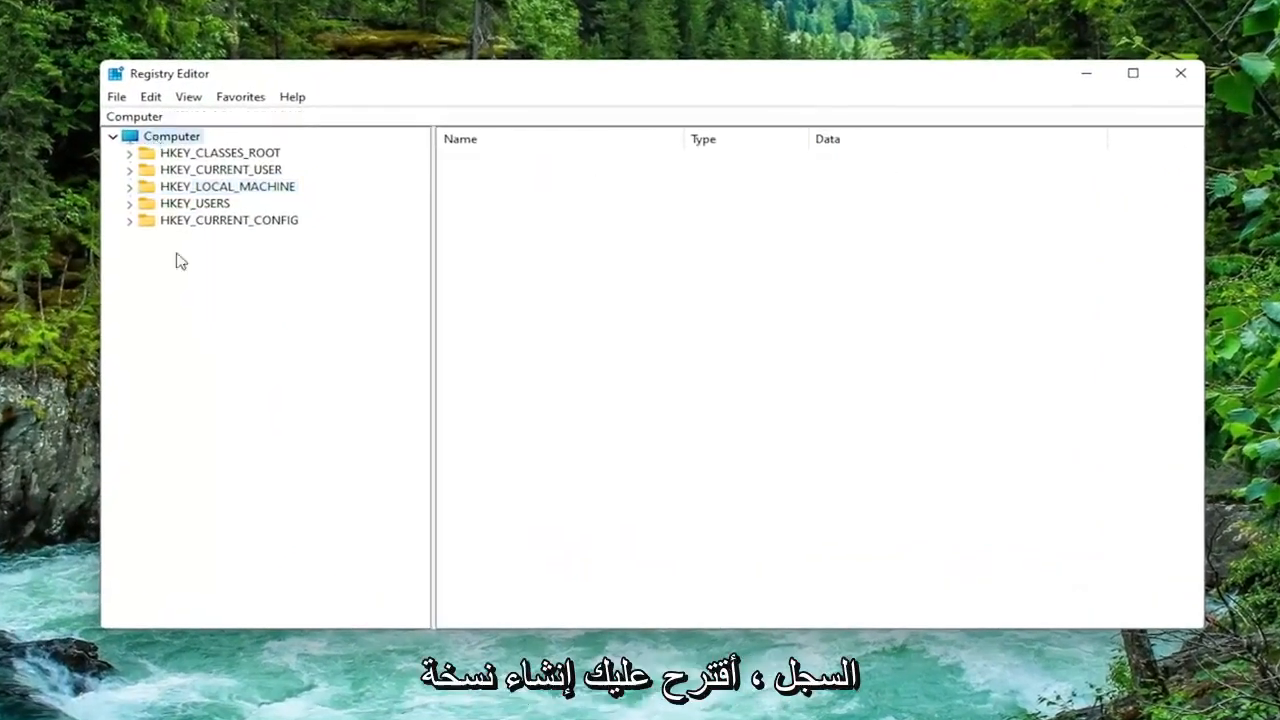
mouse_move(188, 294)
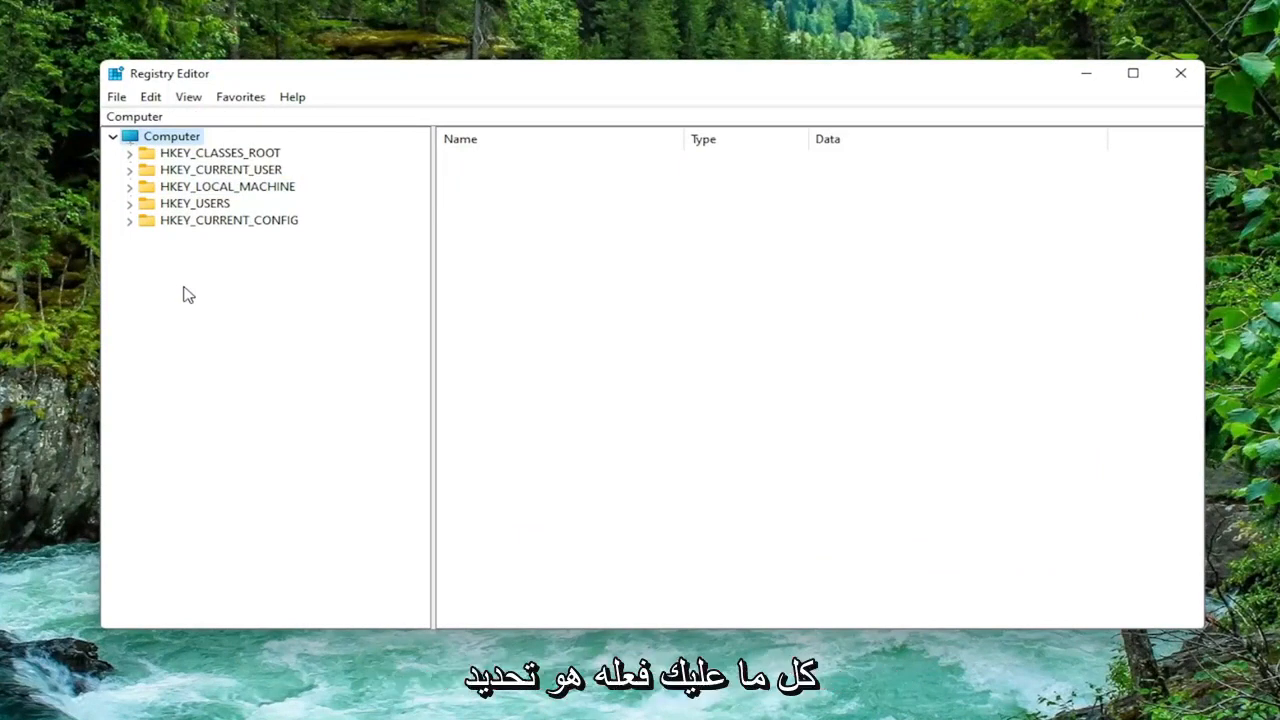
left_click(116, 96)
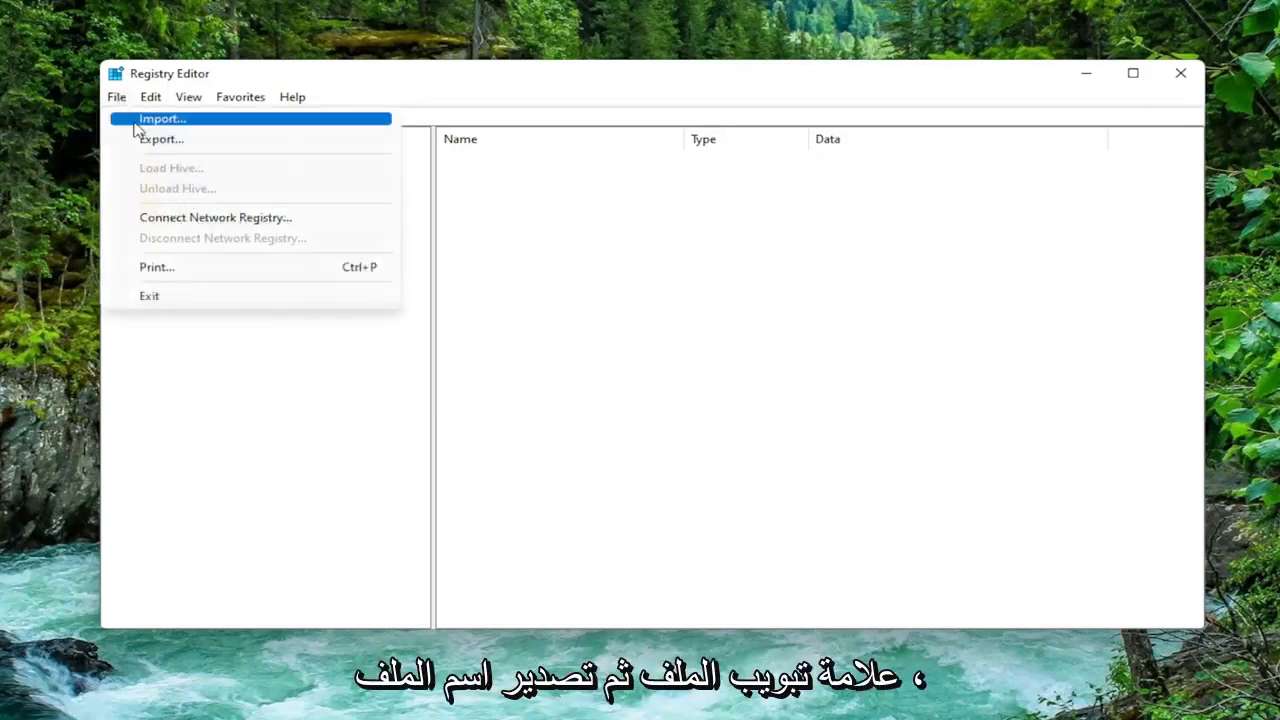
left_click(160, 140)
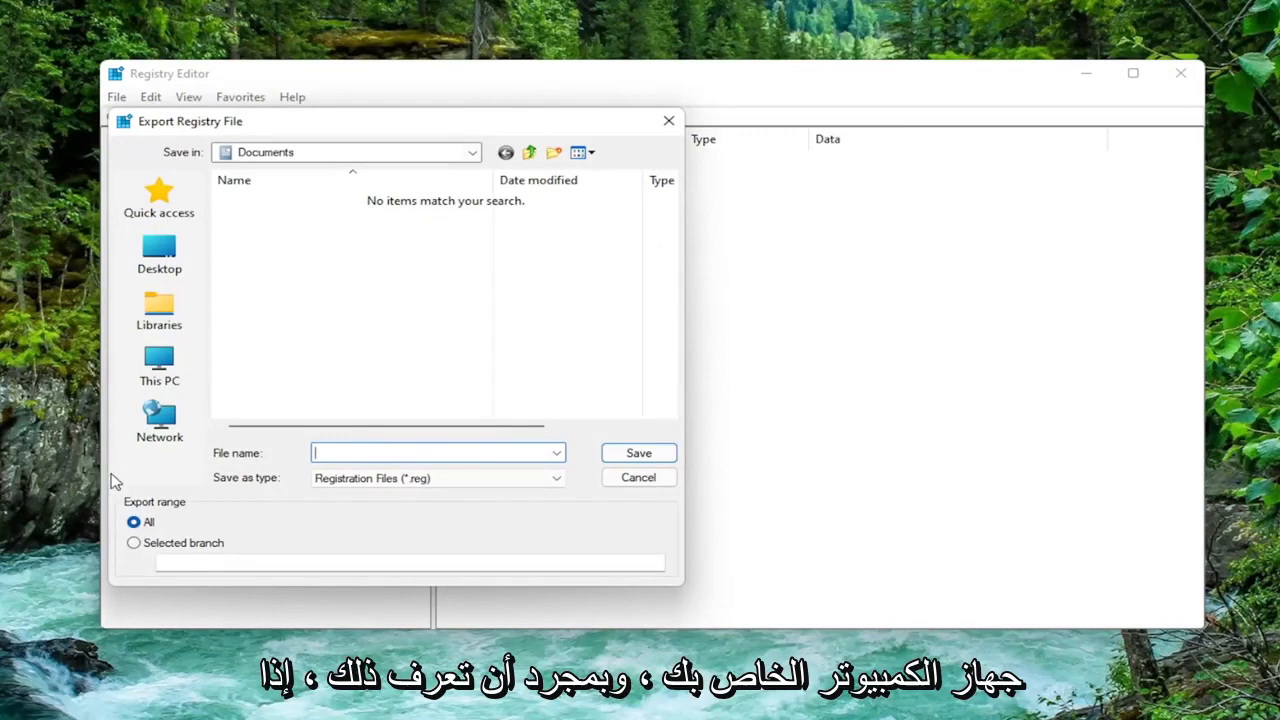
left_click(640, 476)
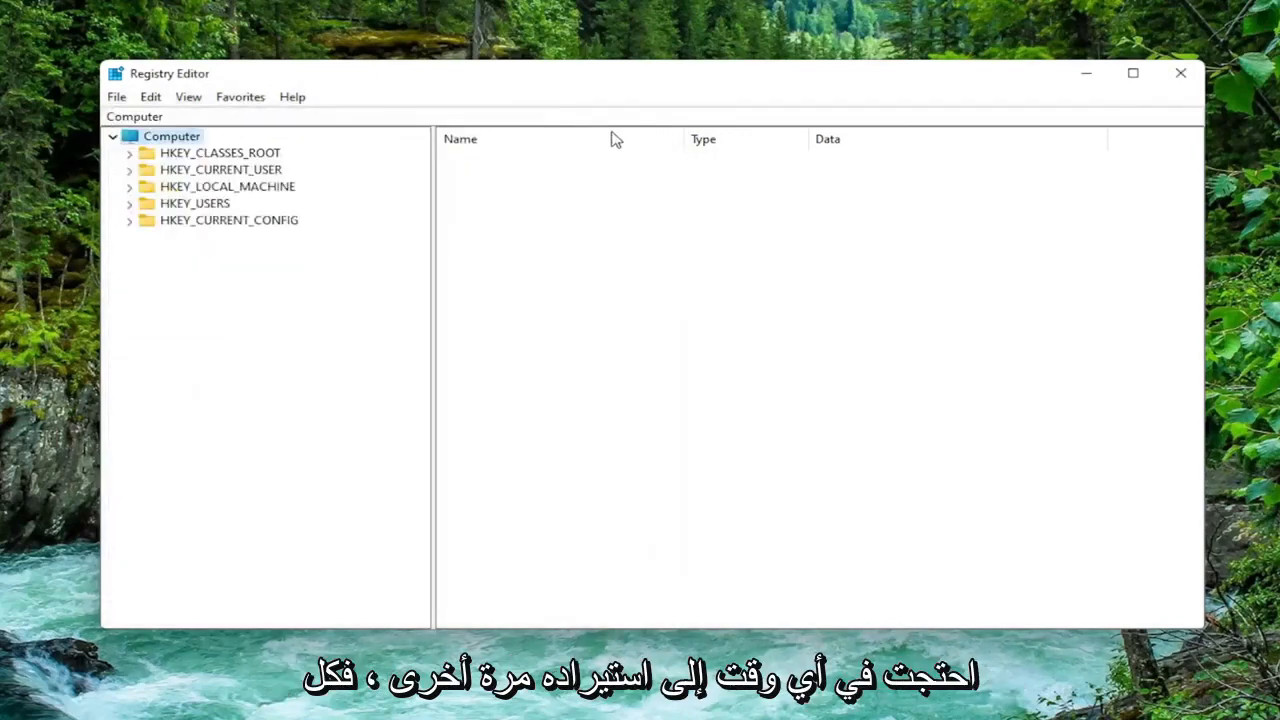
mouse_move(118, 98)
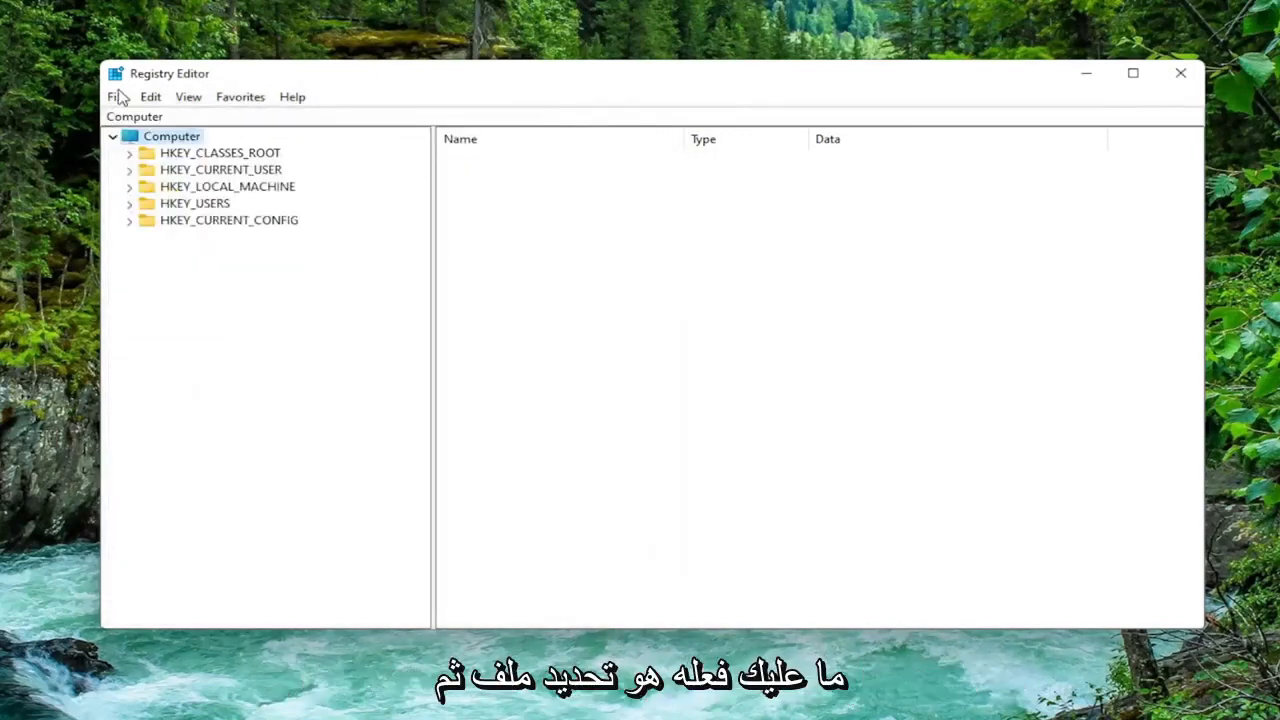
left_click(116, 96)
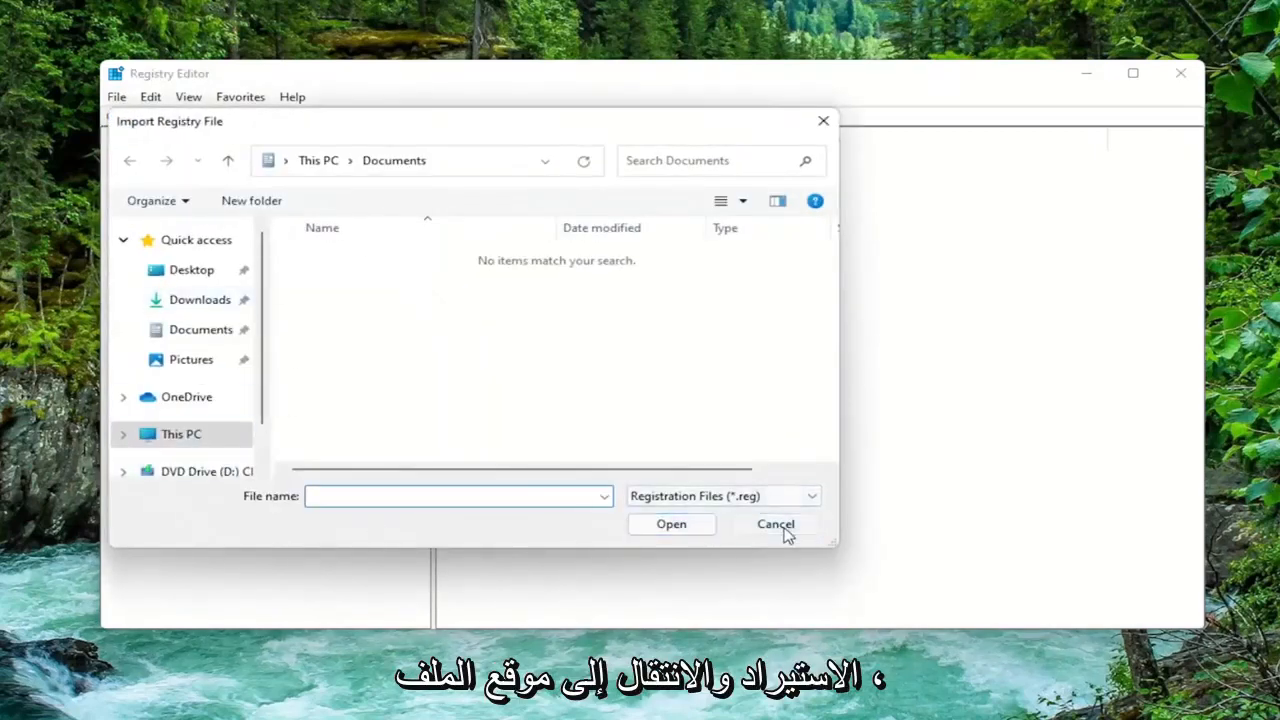
left_click(776, 524)
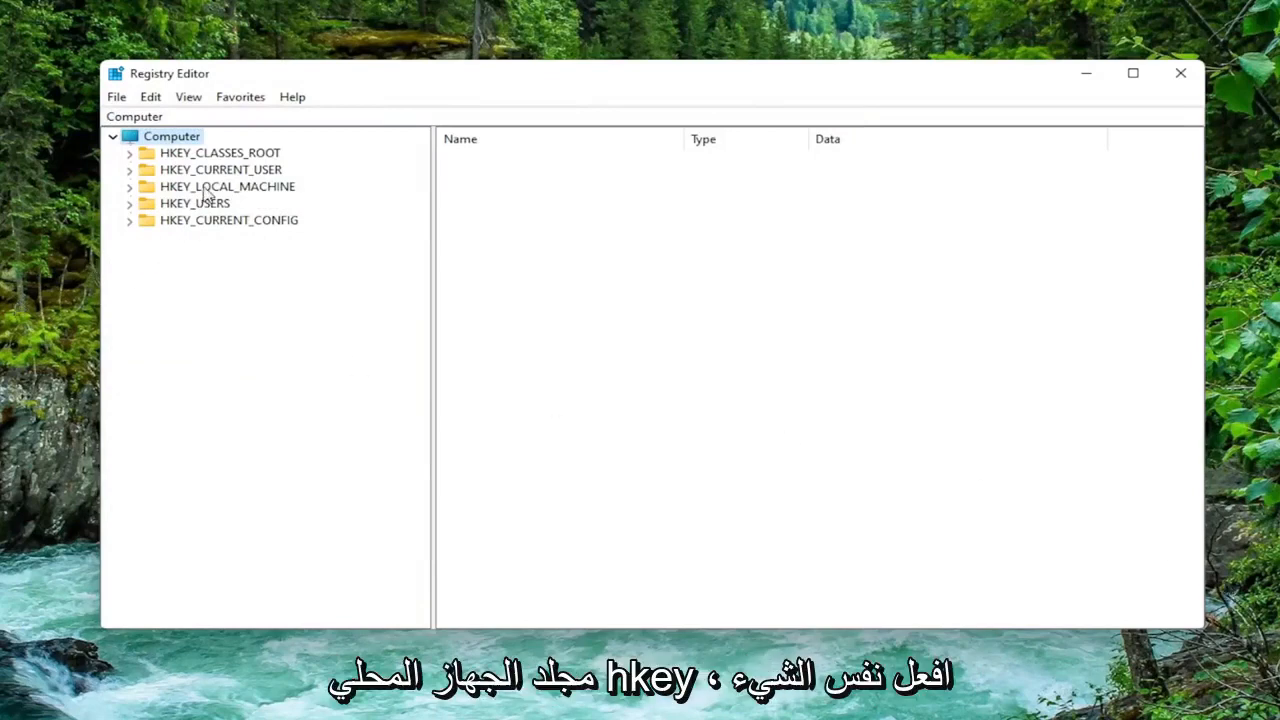
left_click(228, 186)
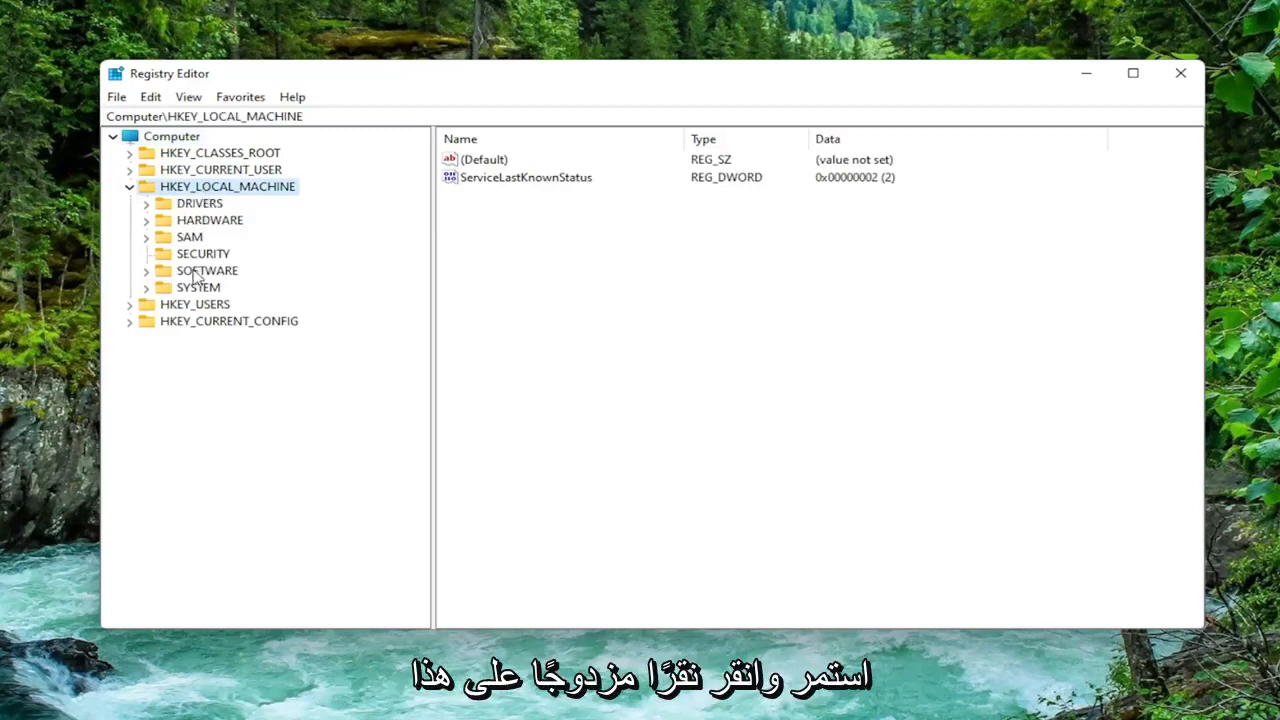
double_click(206, 270)
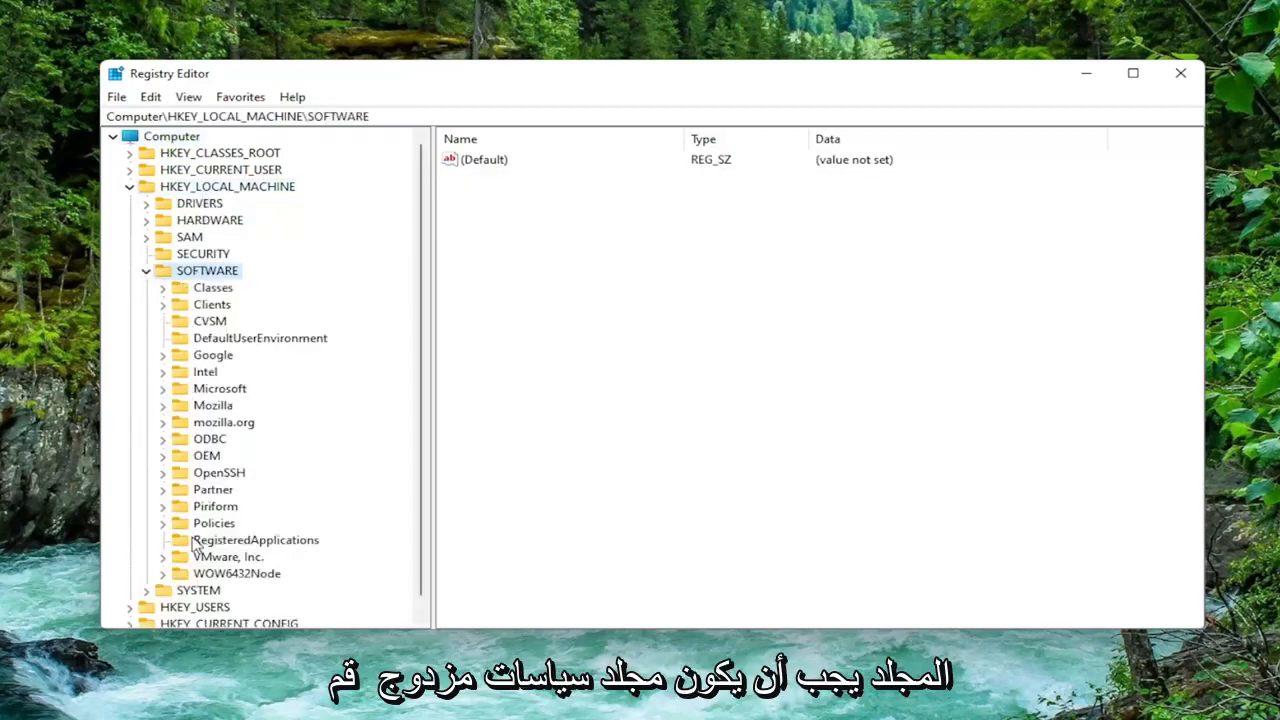
left_click(212, 524)
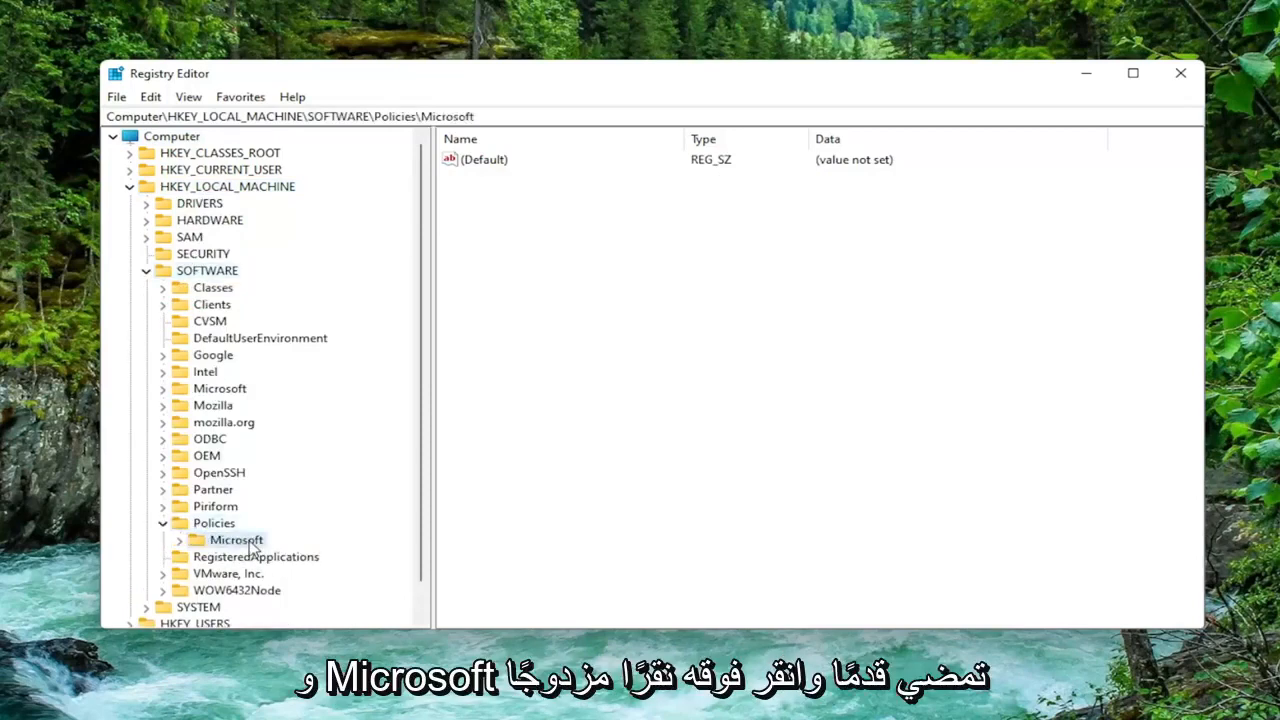
double_click(236, 540)
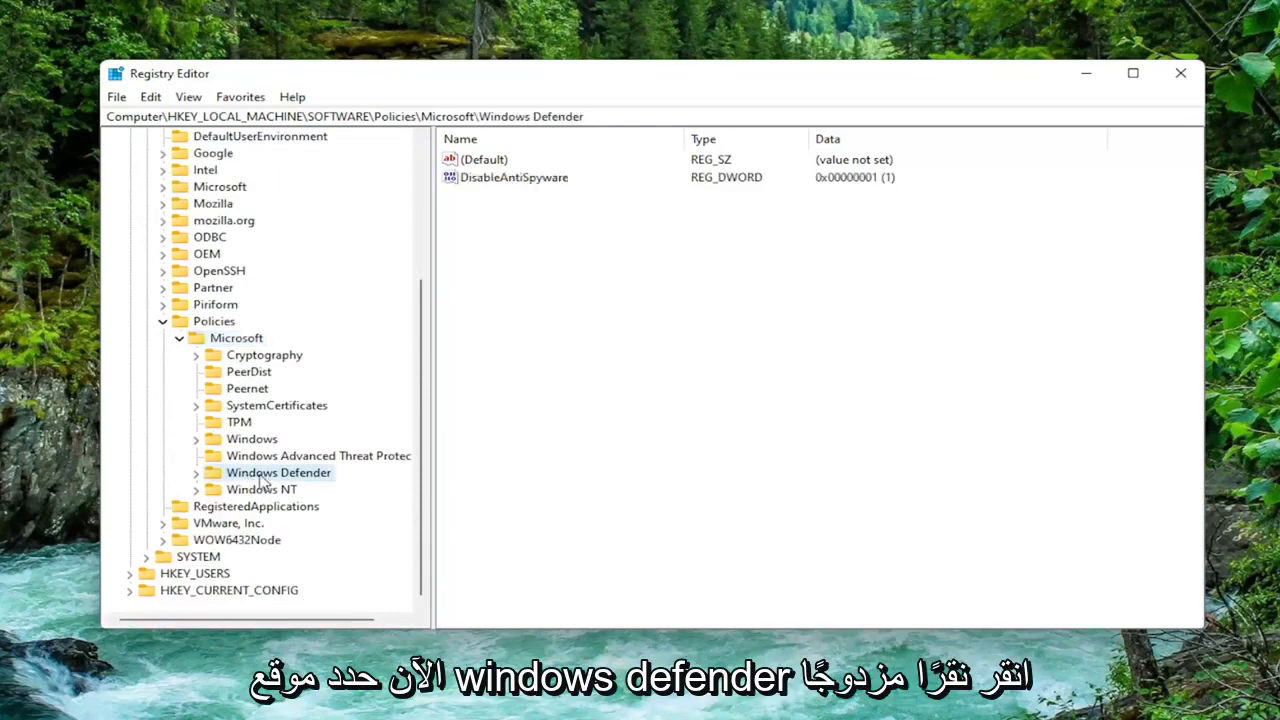
double_click(278, 472)
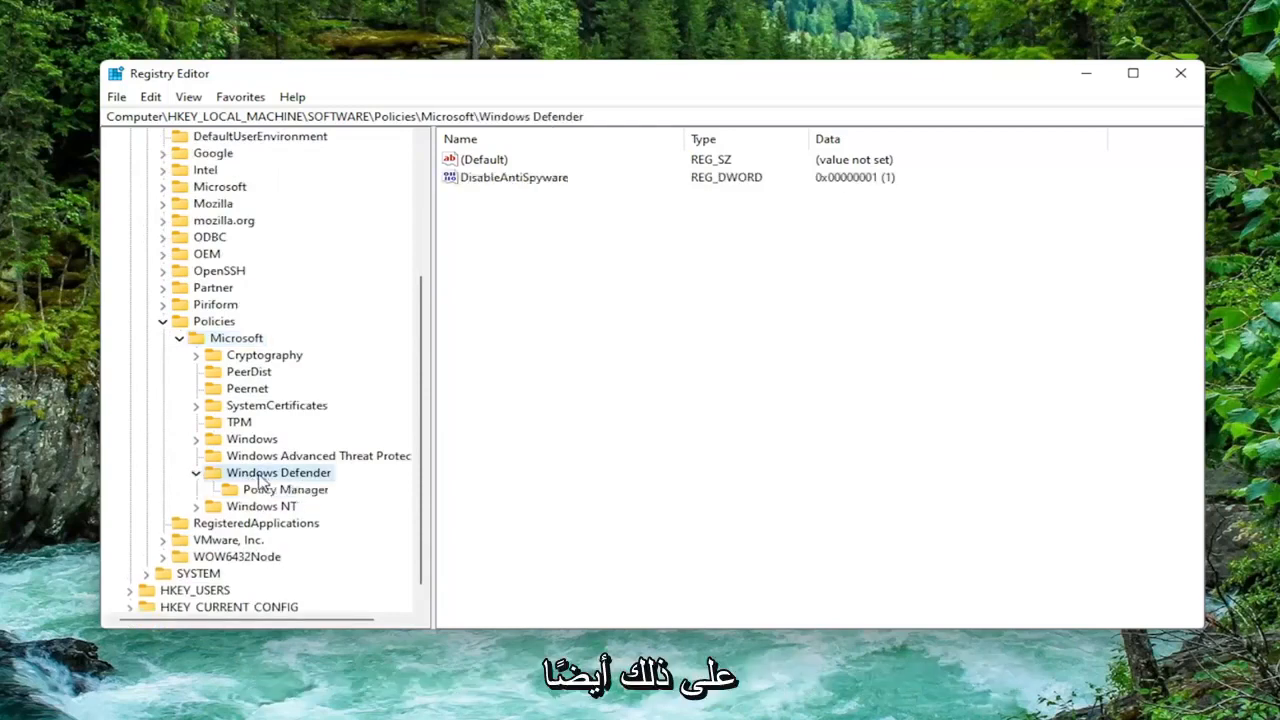
mouse_move(672, 304)
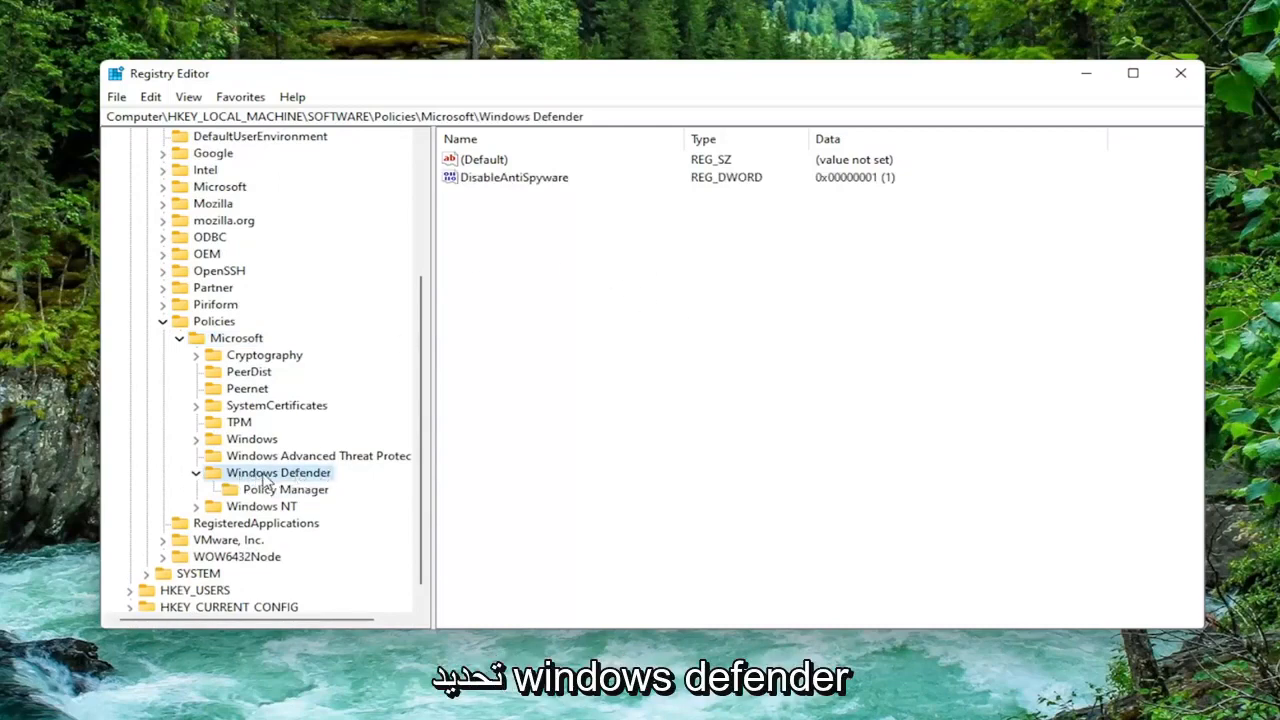
mouse_move(544, 332)
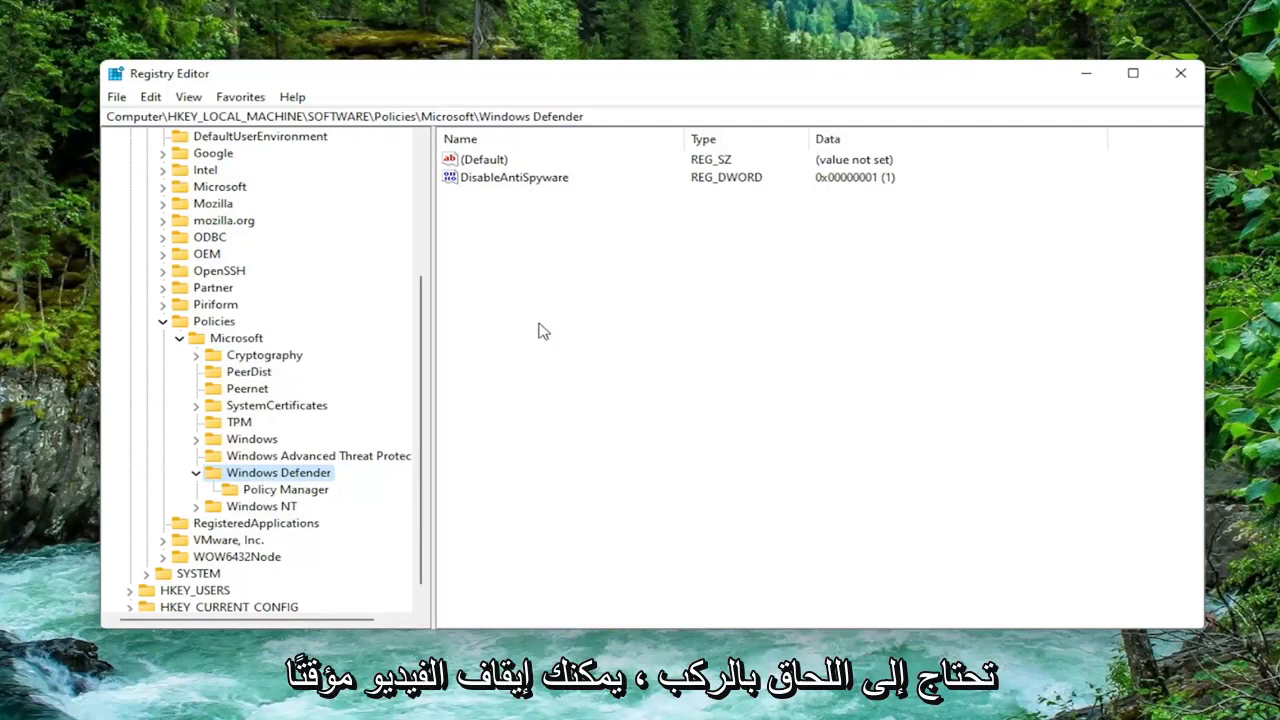
mouse_move(392, 18)
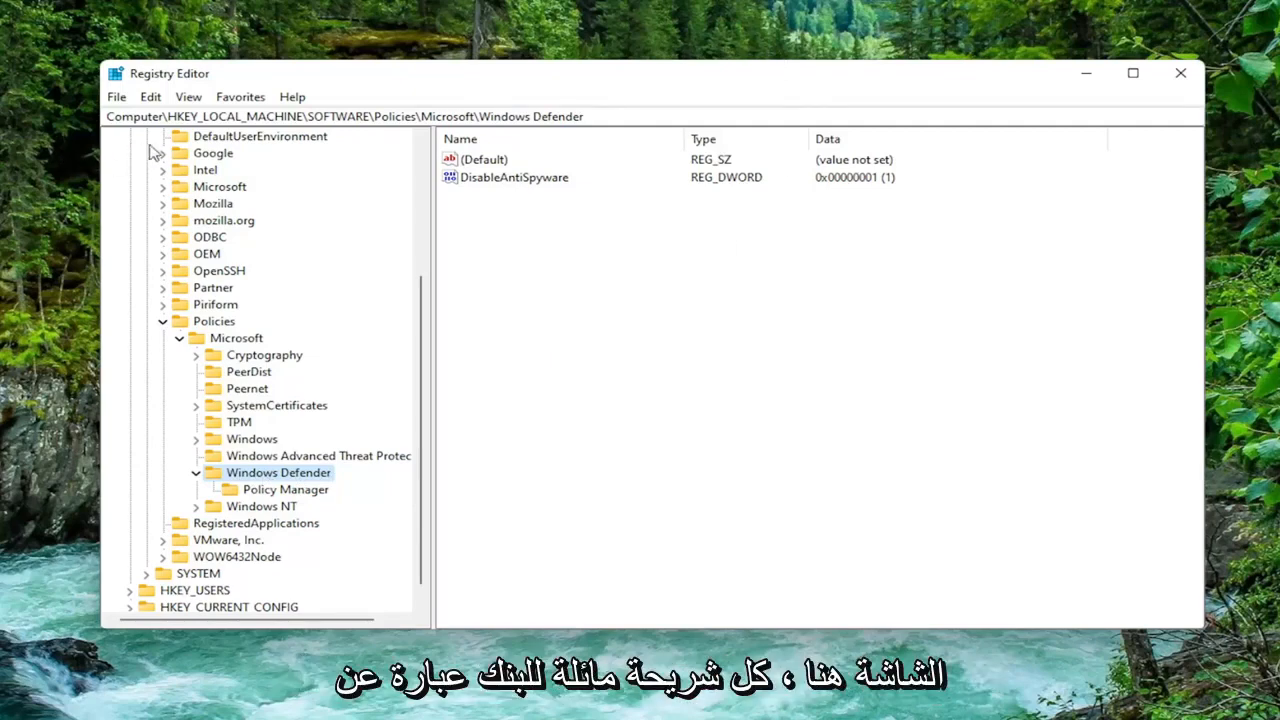
mouse_move(376, 148)
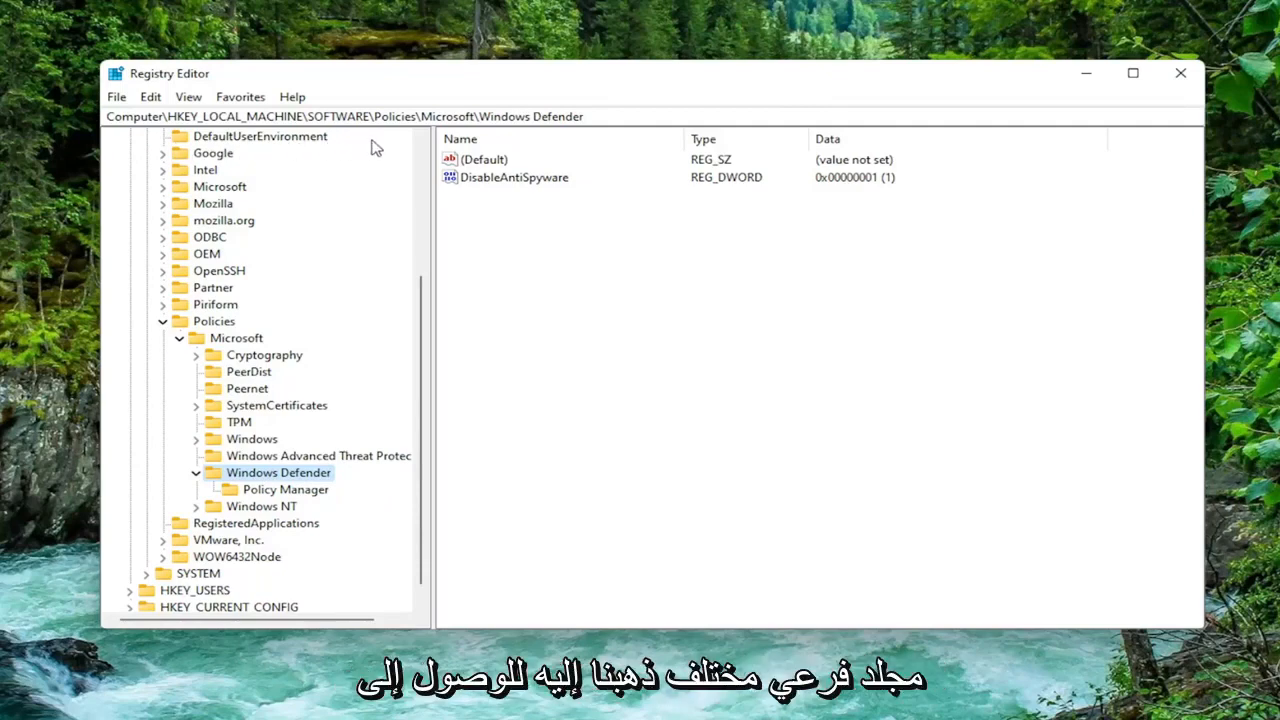
mouse_move(788, 244)
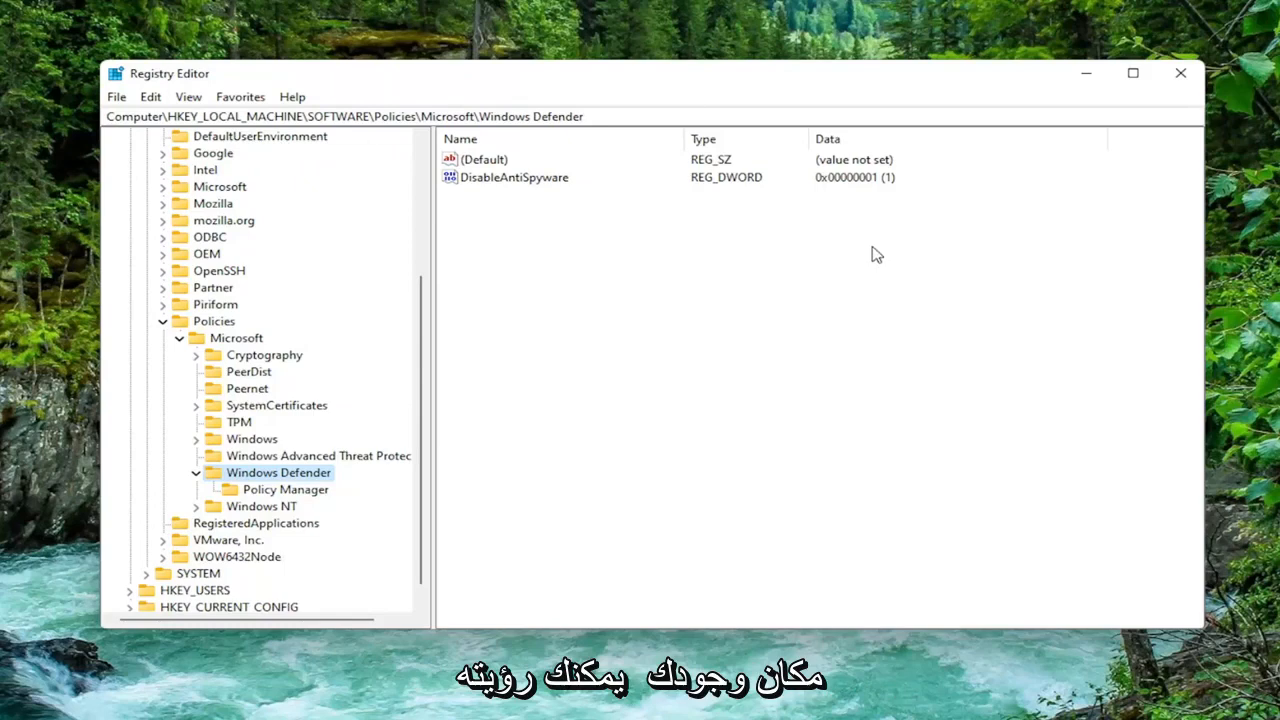
mouse_move(584, 240)
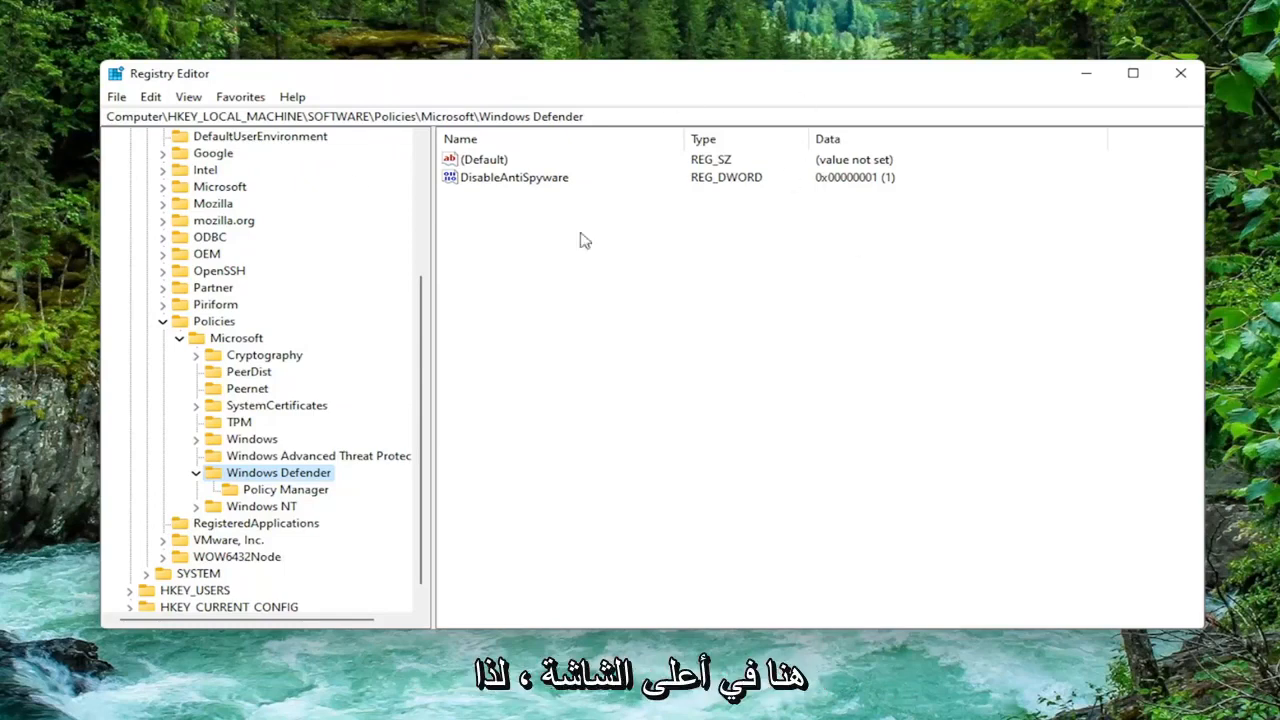
mouse_move(578, 360)
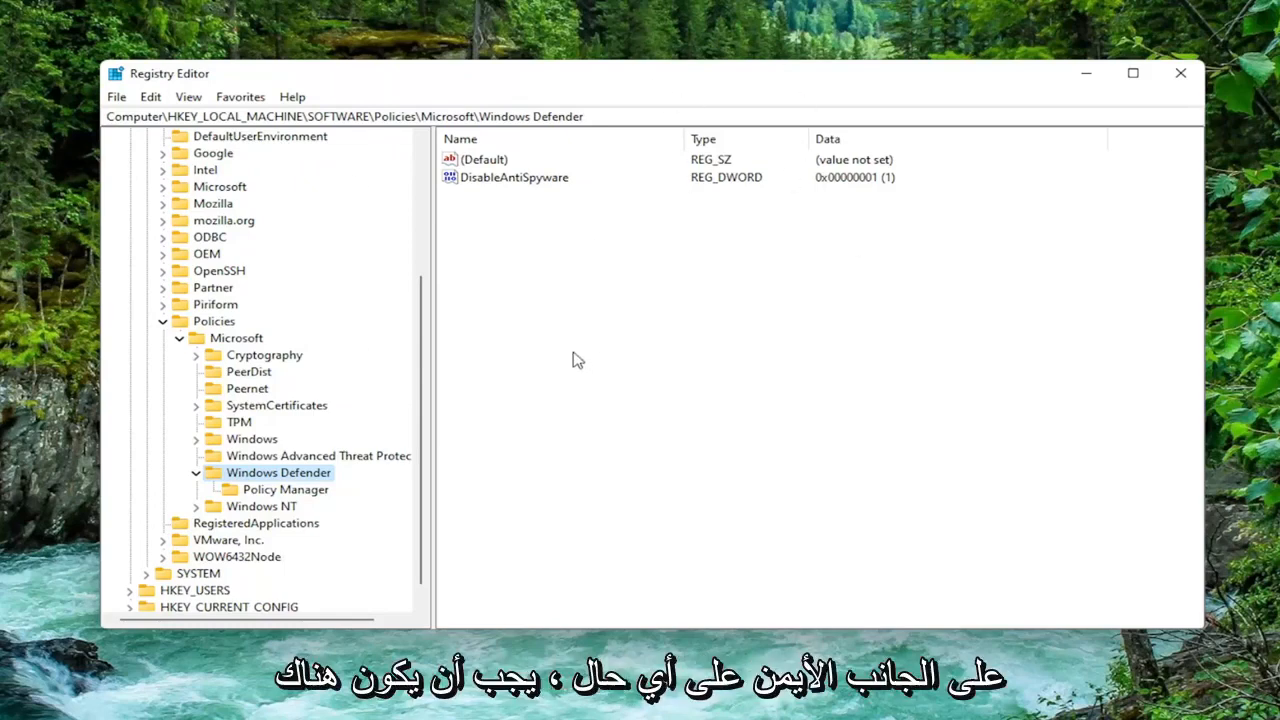
mouse_move(576, 302)
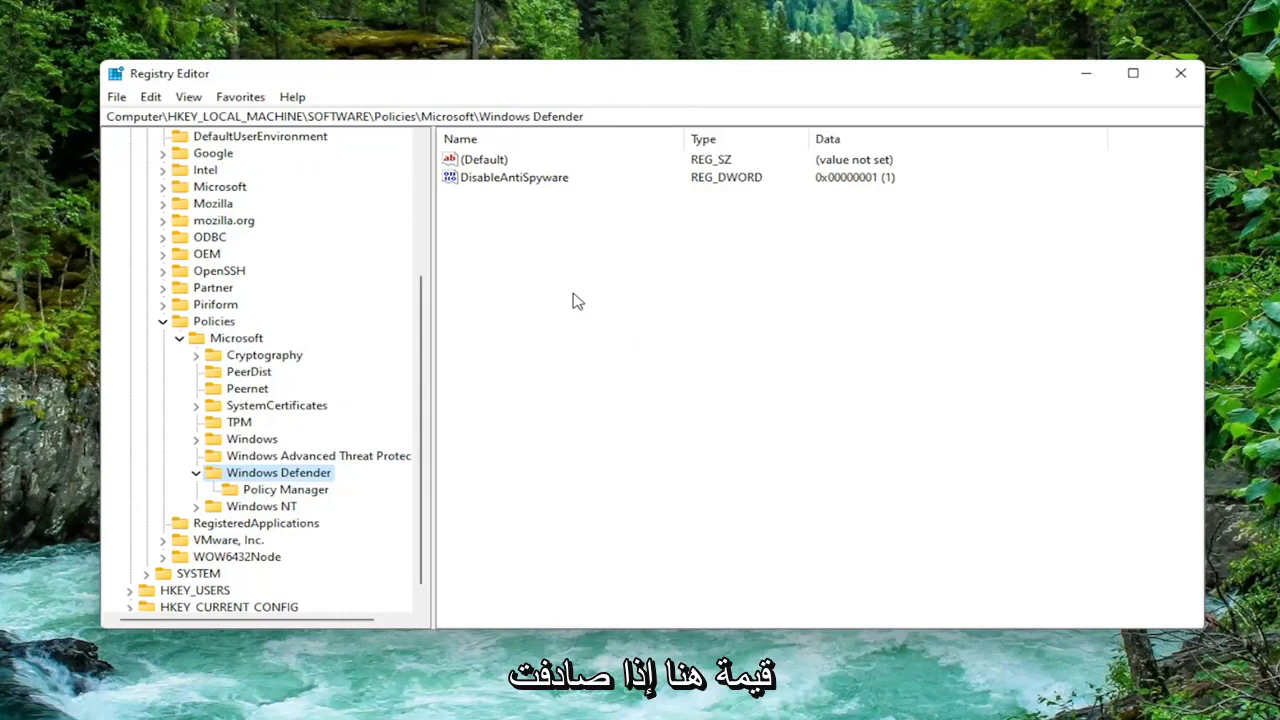
mouse_move(528, 200)
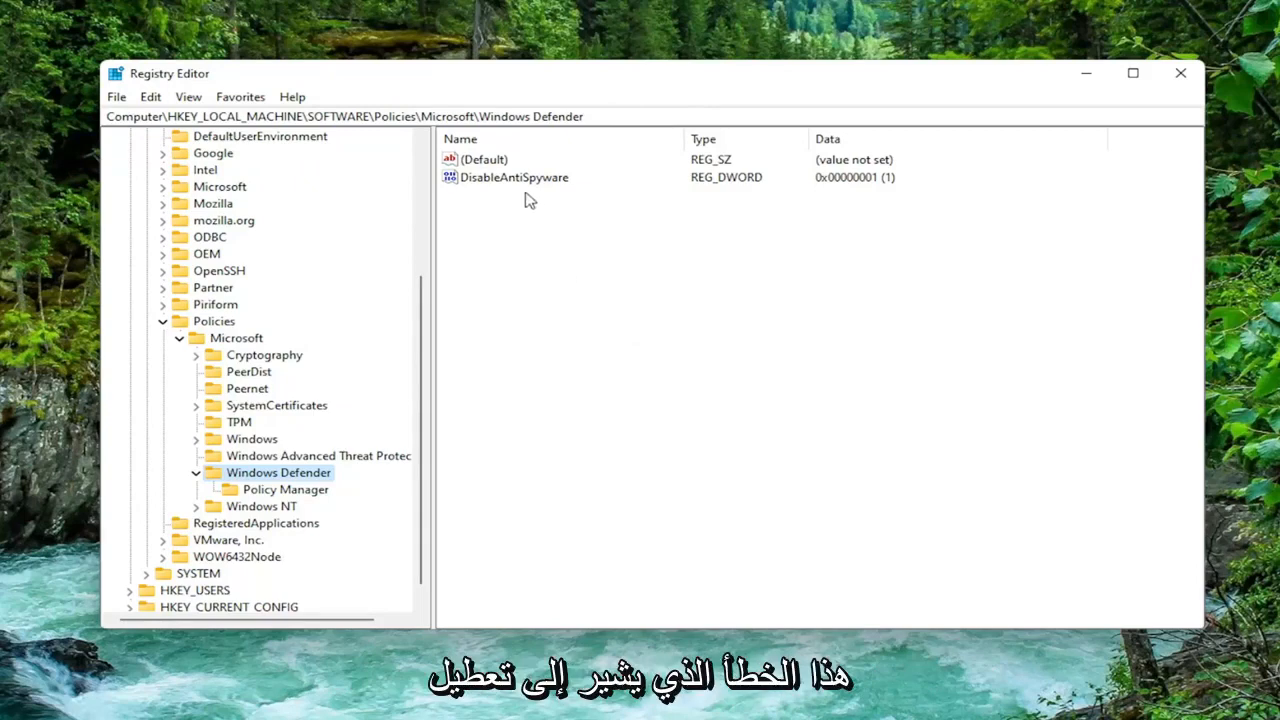
mouse_move(522, 188)
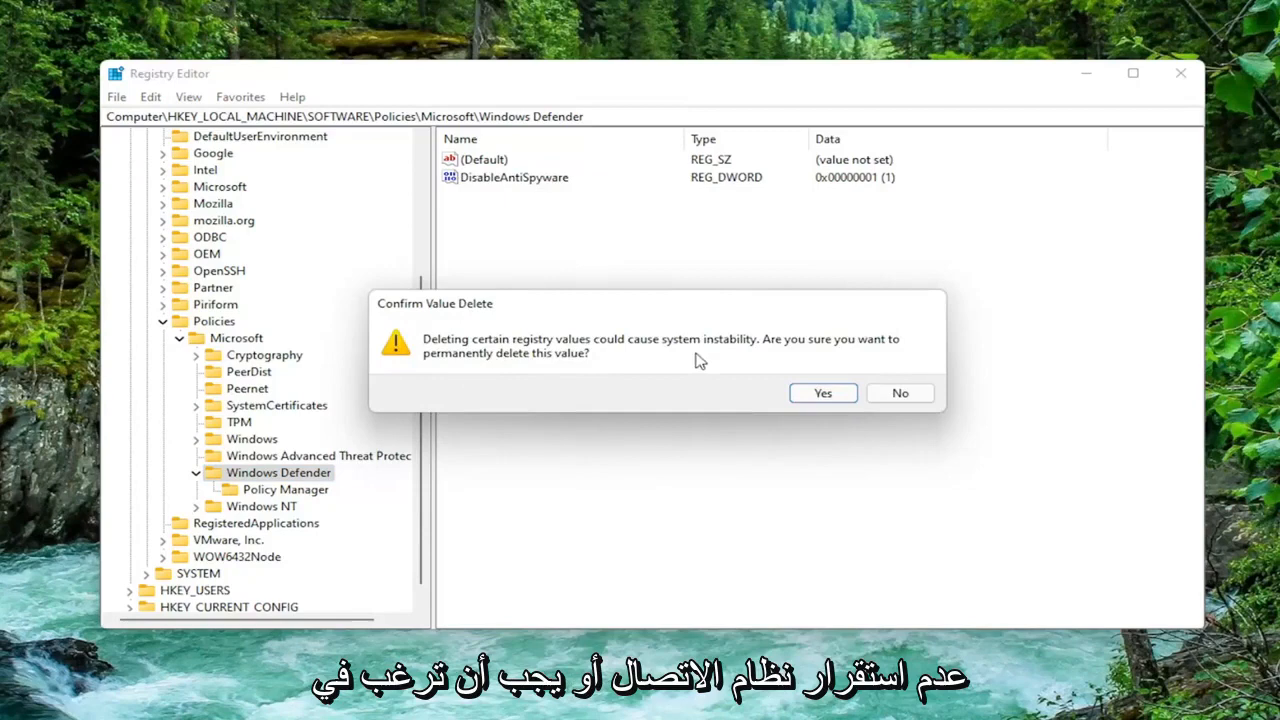
Confirm permanently deleting the DisableAntiSpyware value from the Windows Defender policies key
left_click(824, 392)
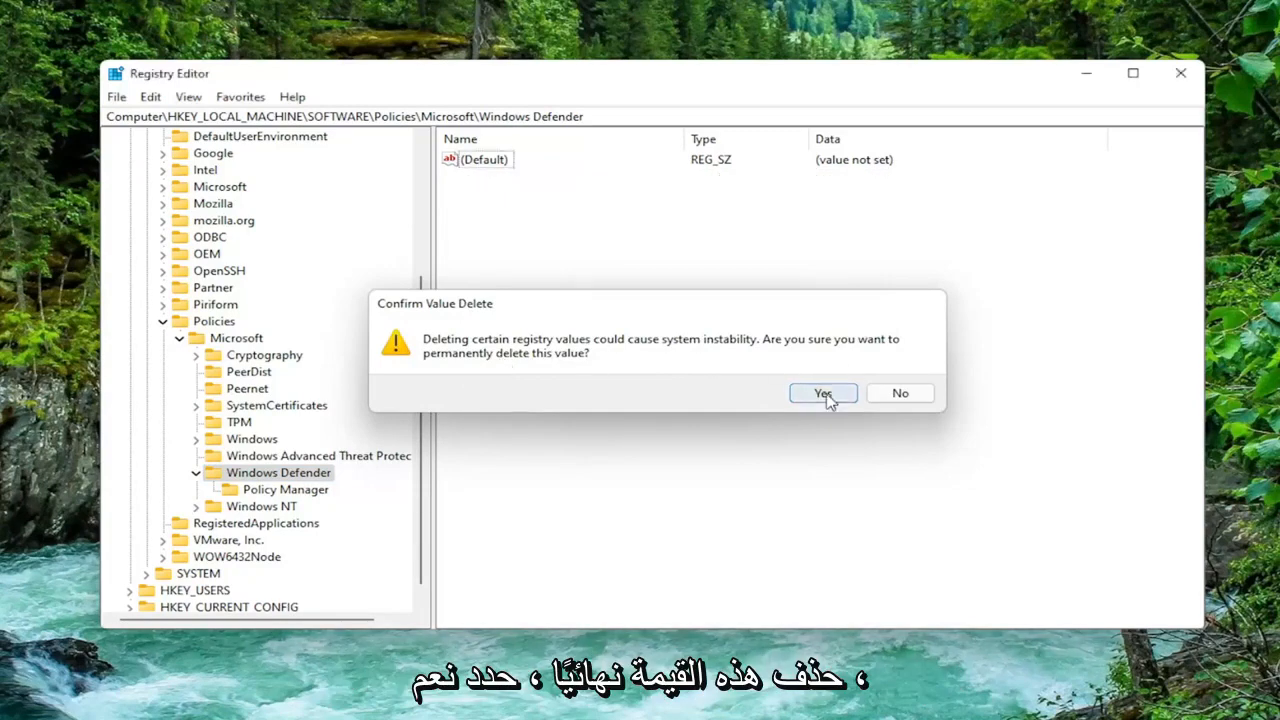
left_click(824, 392)
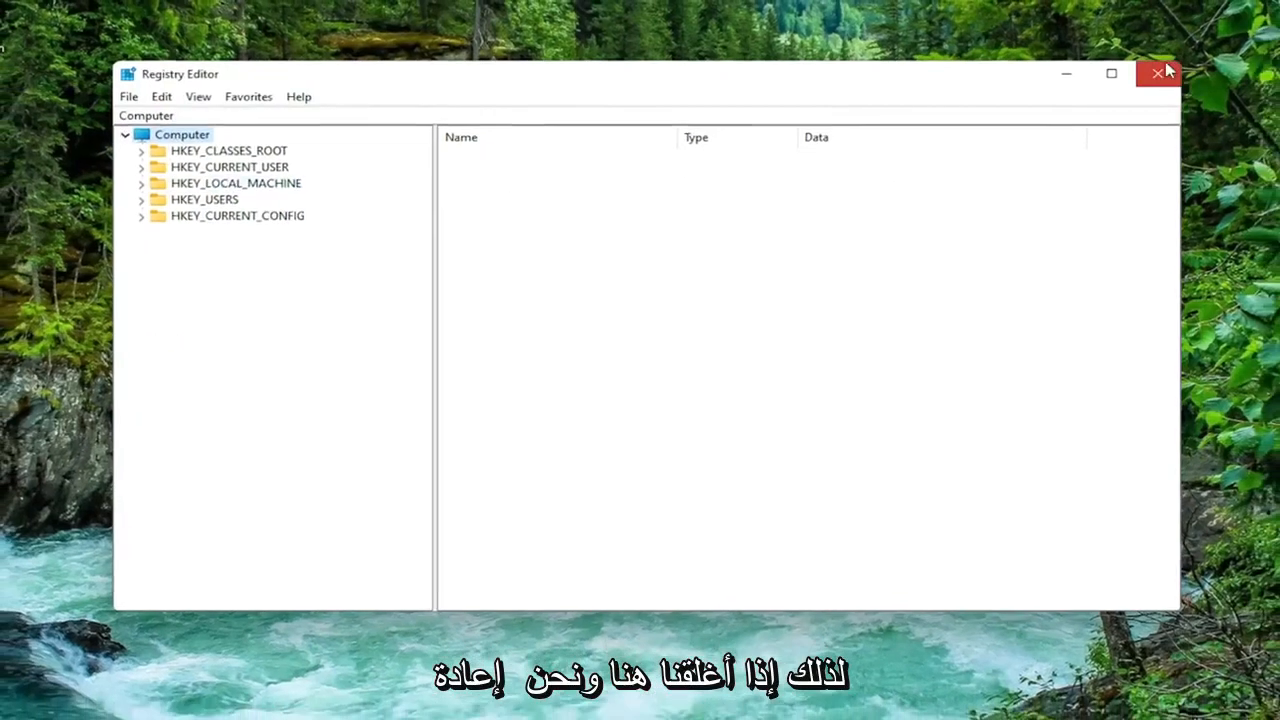
Close Registry Editor and restart the PC from the Start menu power options
left_click(1156, 74)
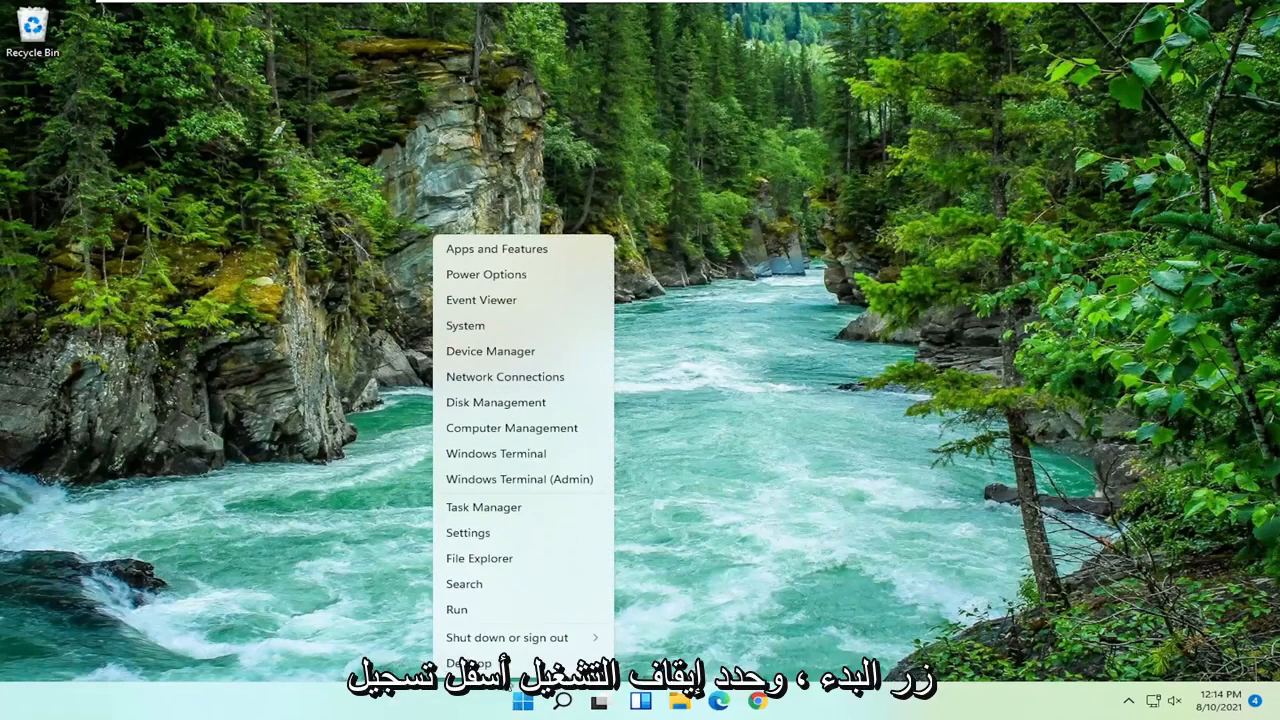
left_click(506, 636)
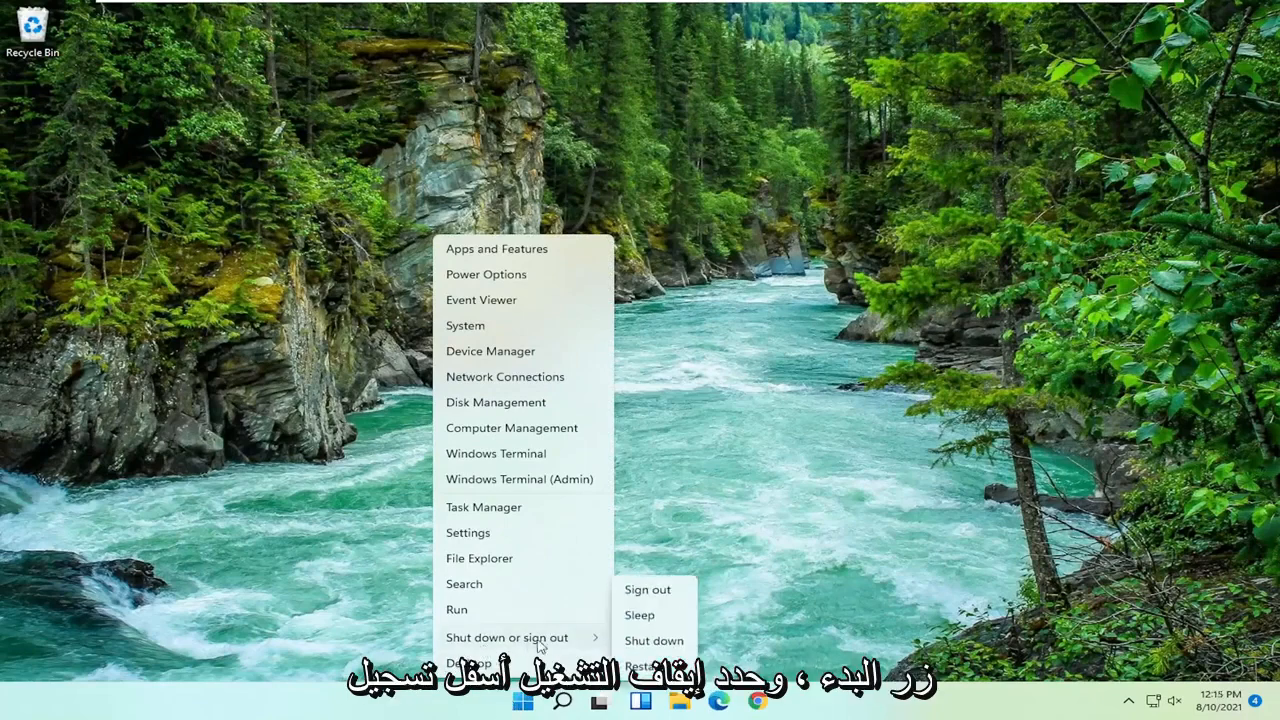
left_click(636, 588)
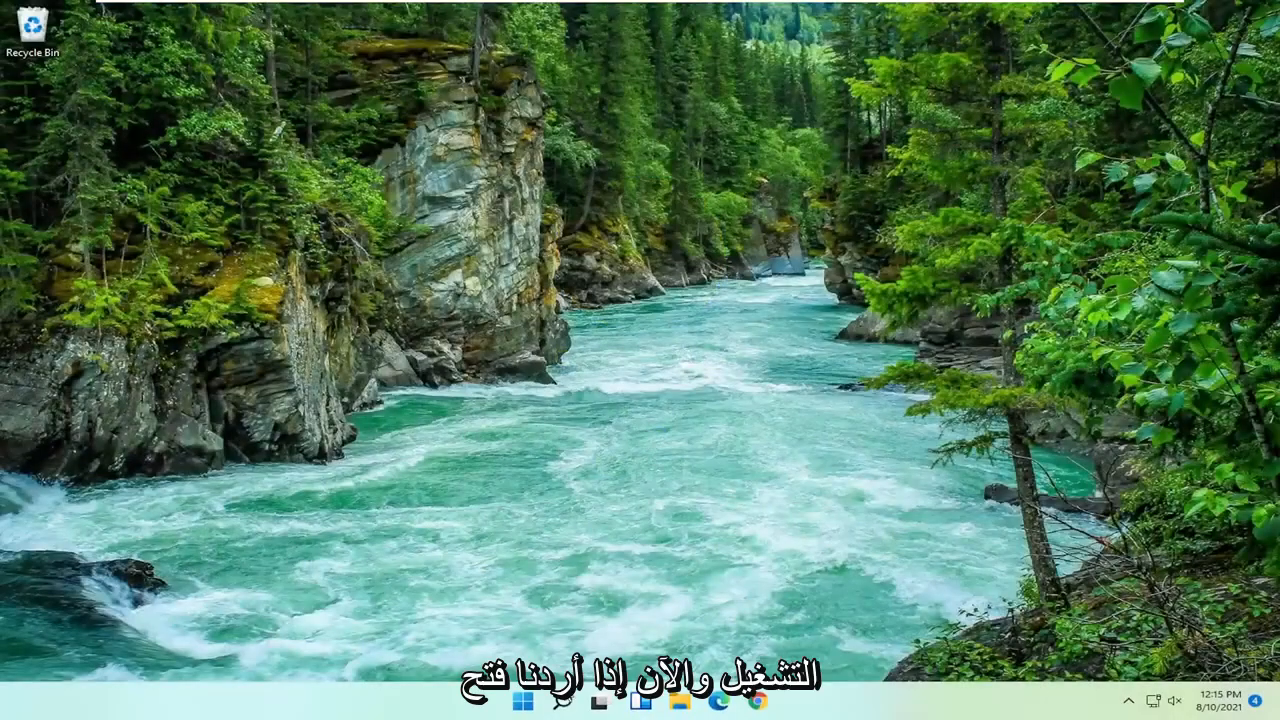
Launch the Windows Security app from Start search ('windows security')
left_click(552, 694)
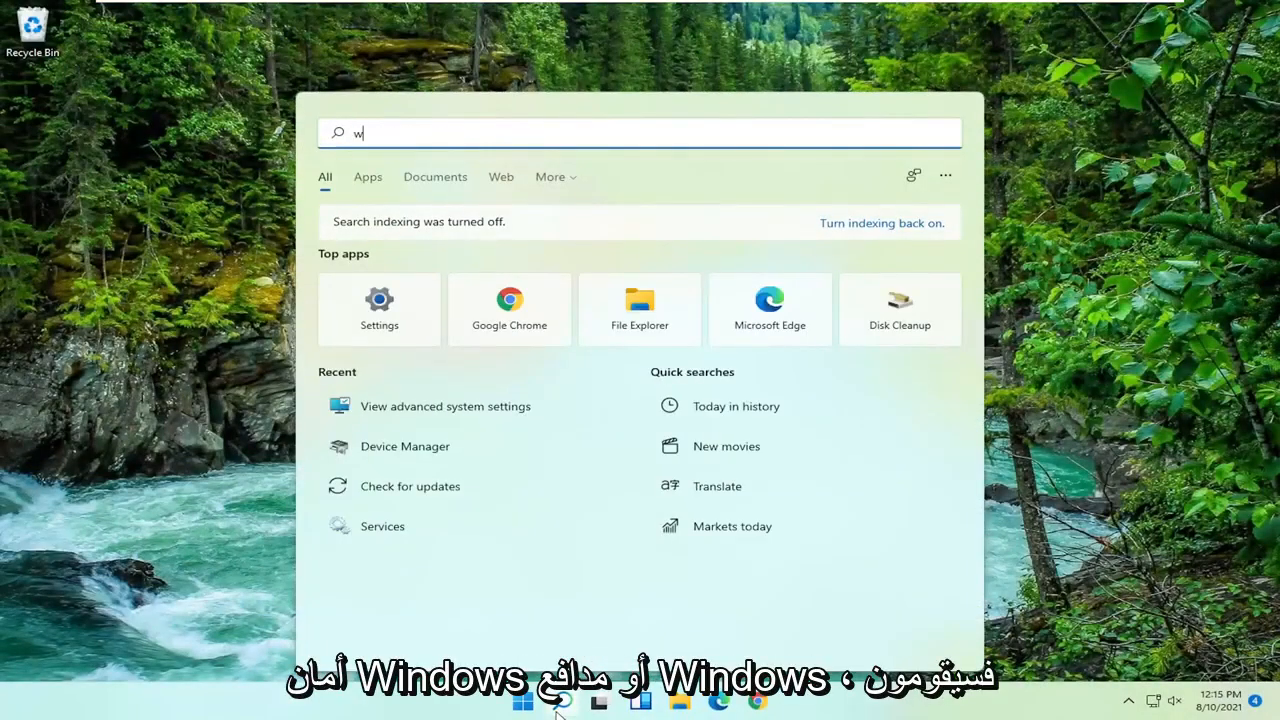
type("indows security")
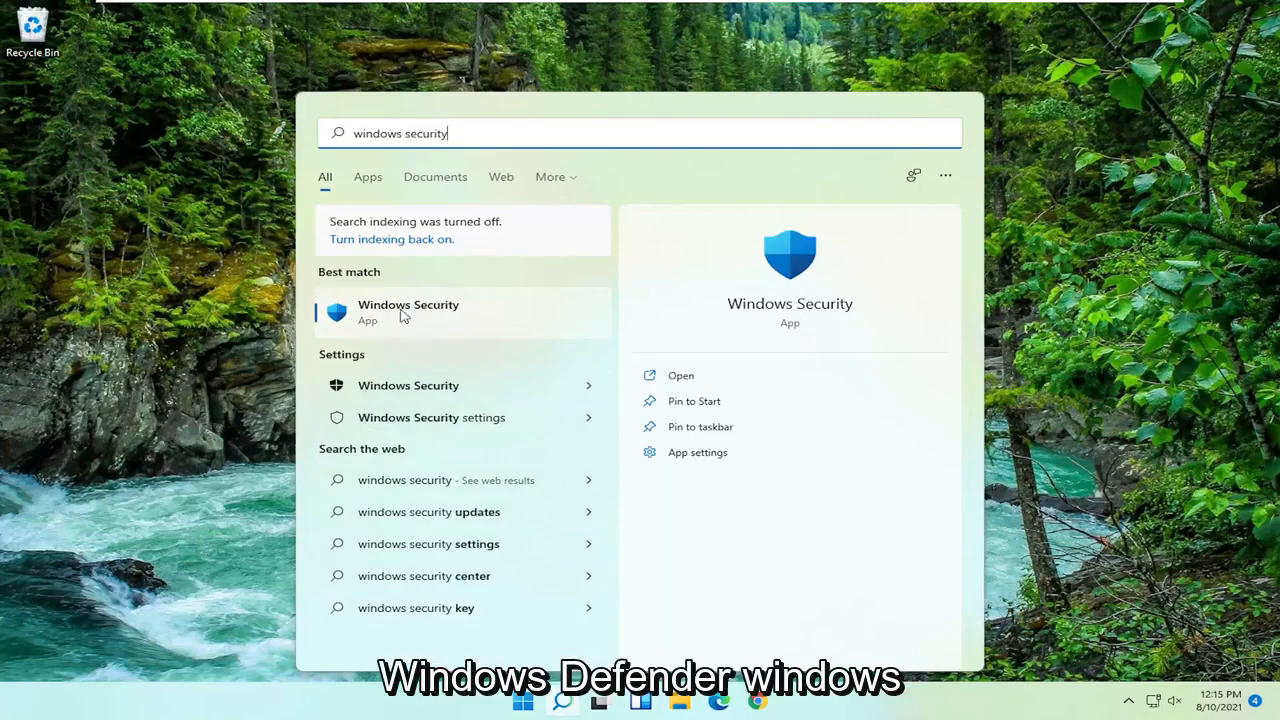
left_click(408, 312)
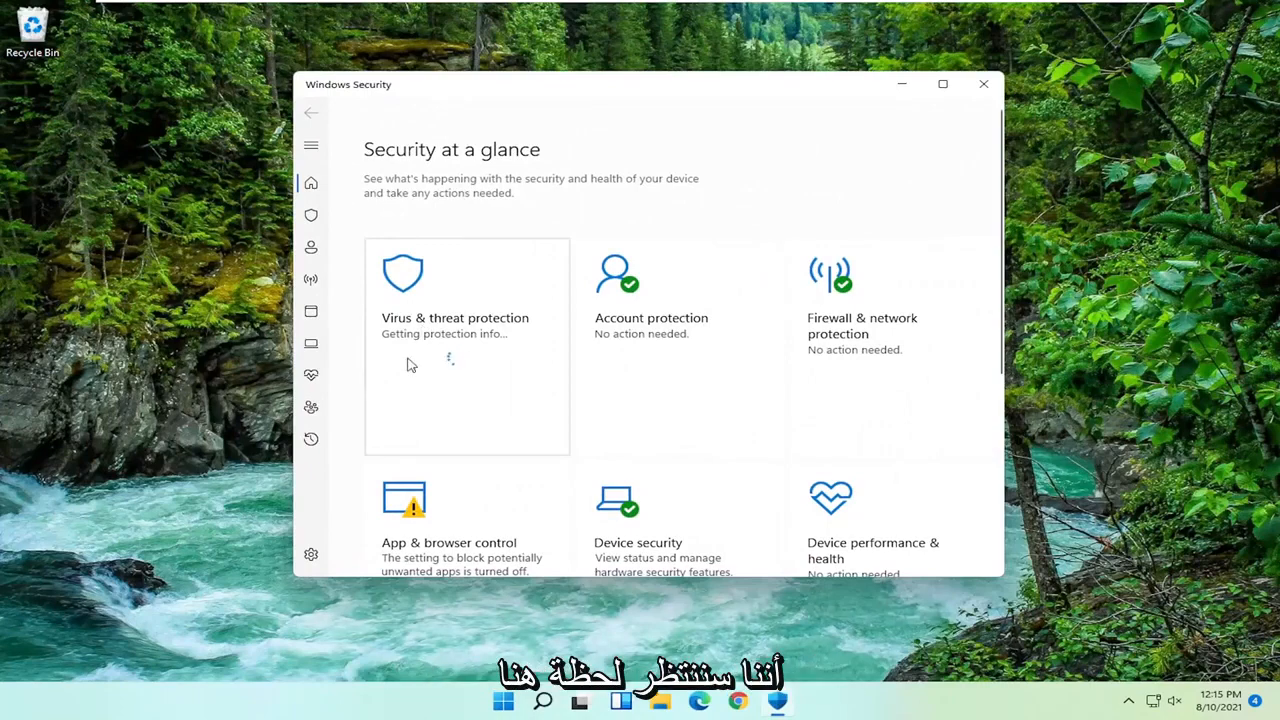
mouse_move(420, 344)
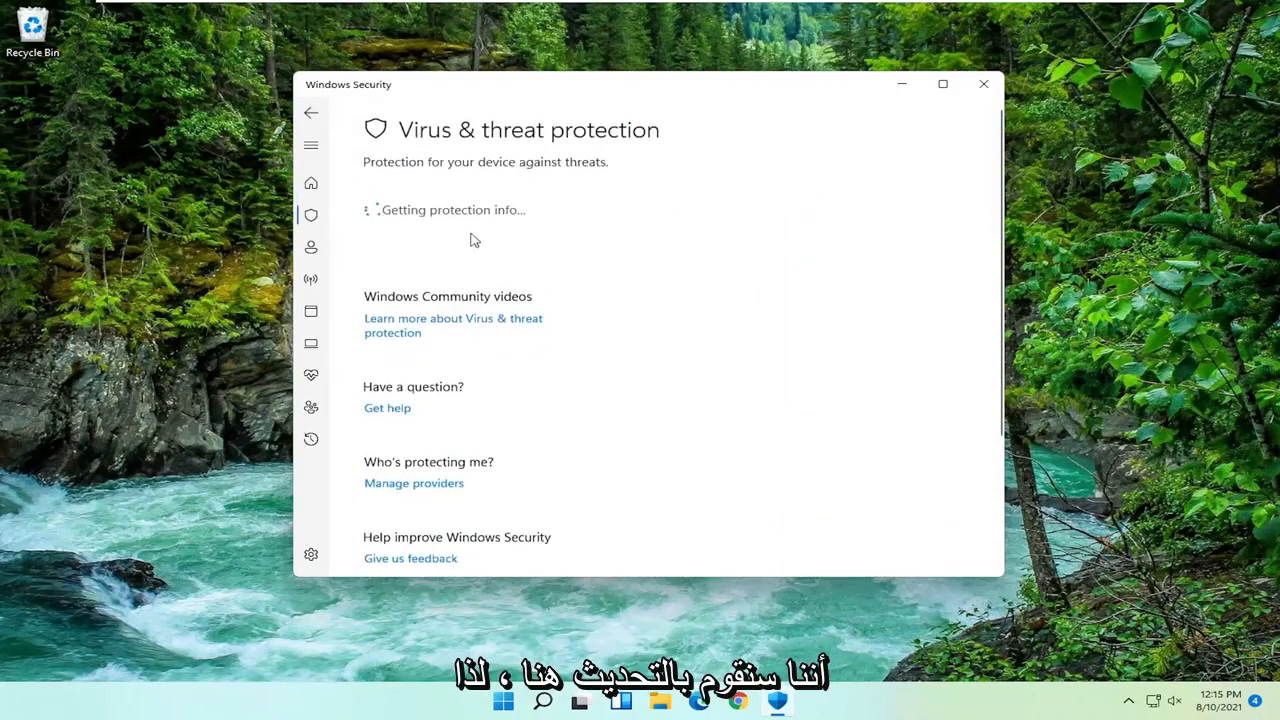
mouse_move(456, 262)
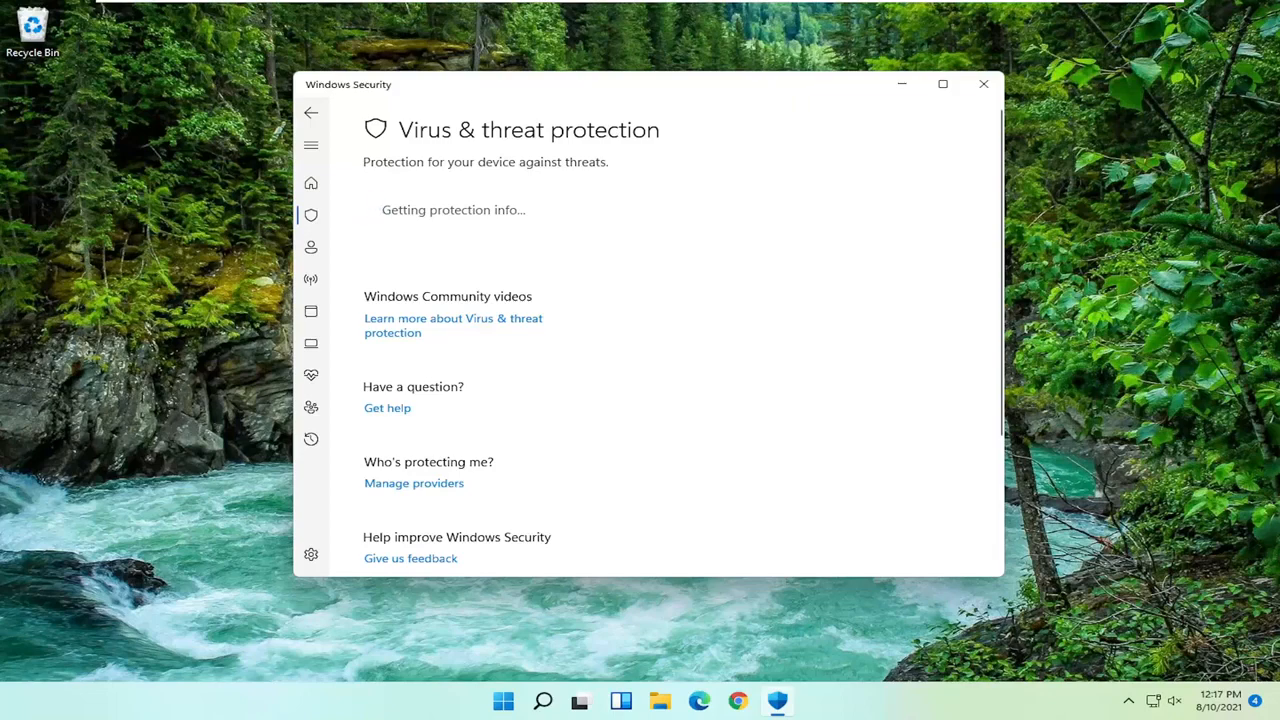
Return to the Security at a glance overview and close Windows Security
left_click(312, 184)
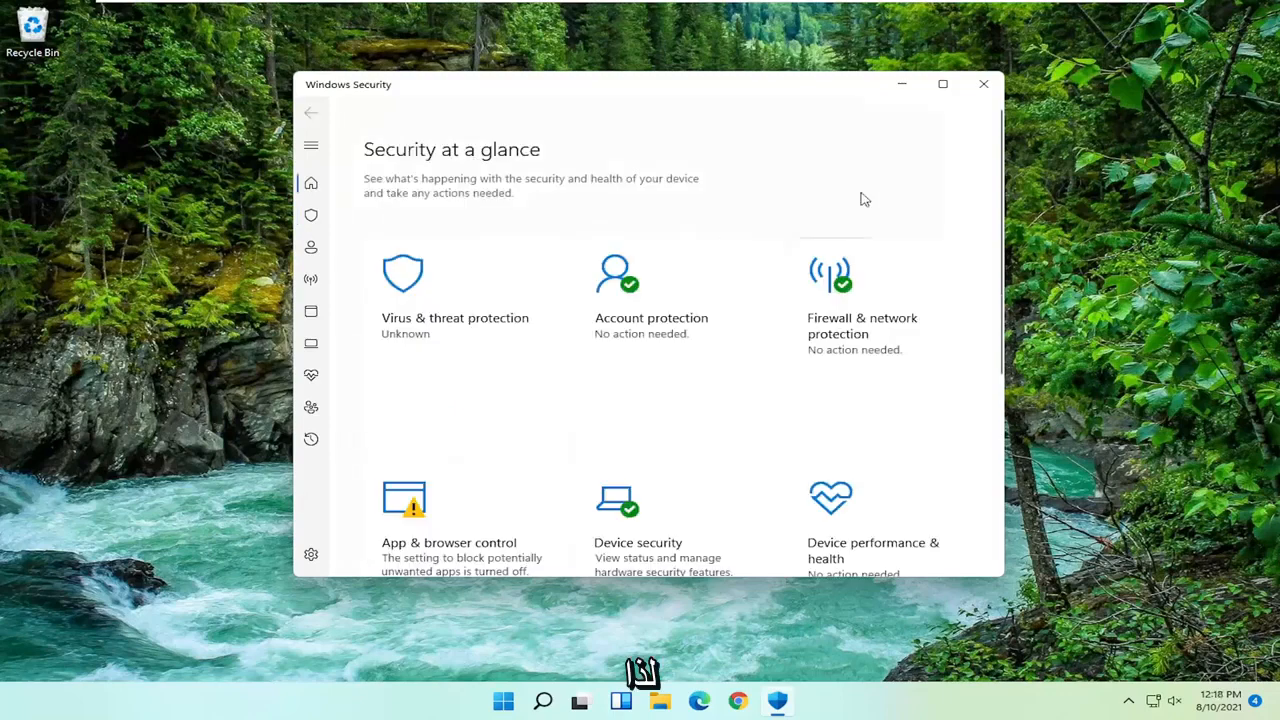
left_click(978, 84)
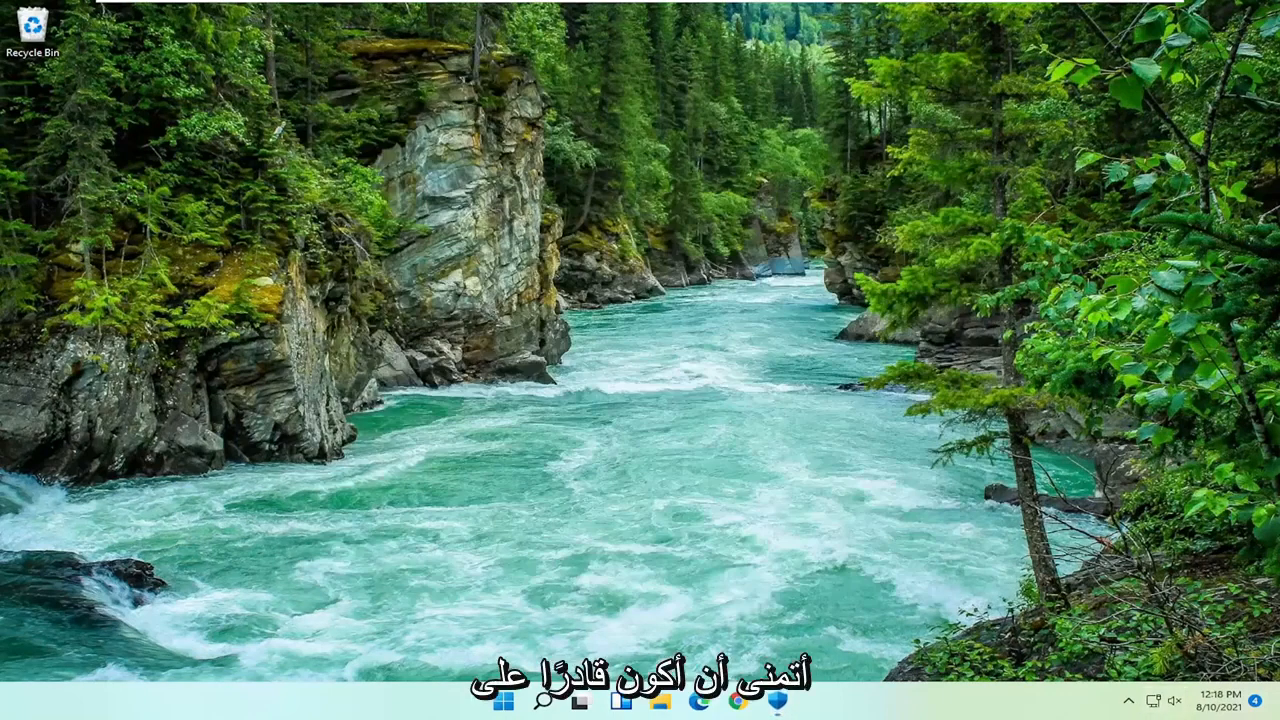